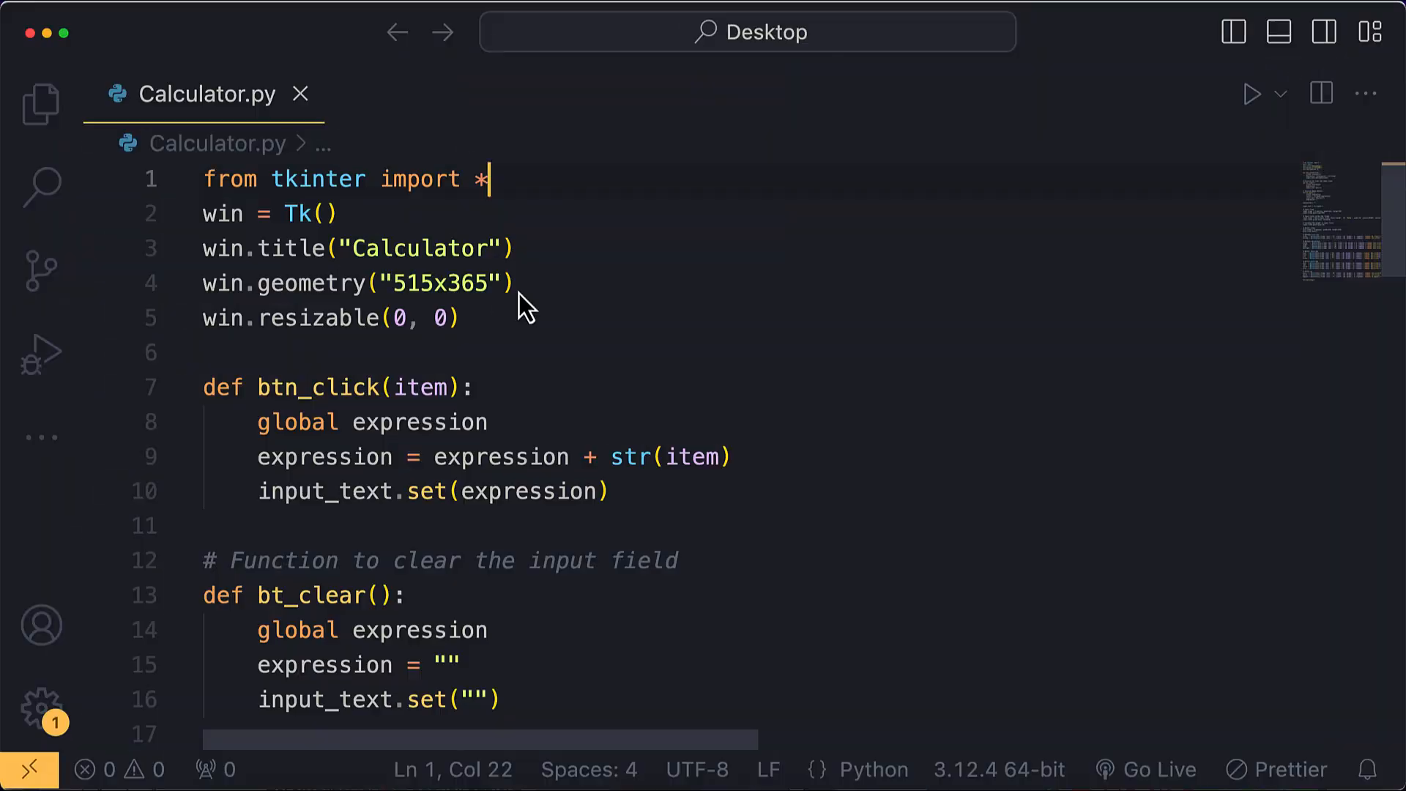
- Run Calculator.py, compute 5*5 = 25 in the Tkinter calculator, then clear the display
left_click(1252, 93)
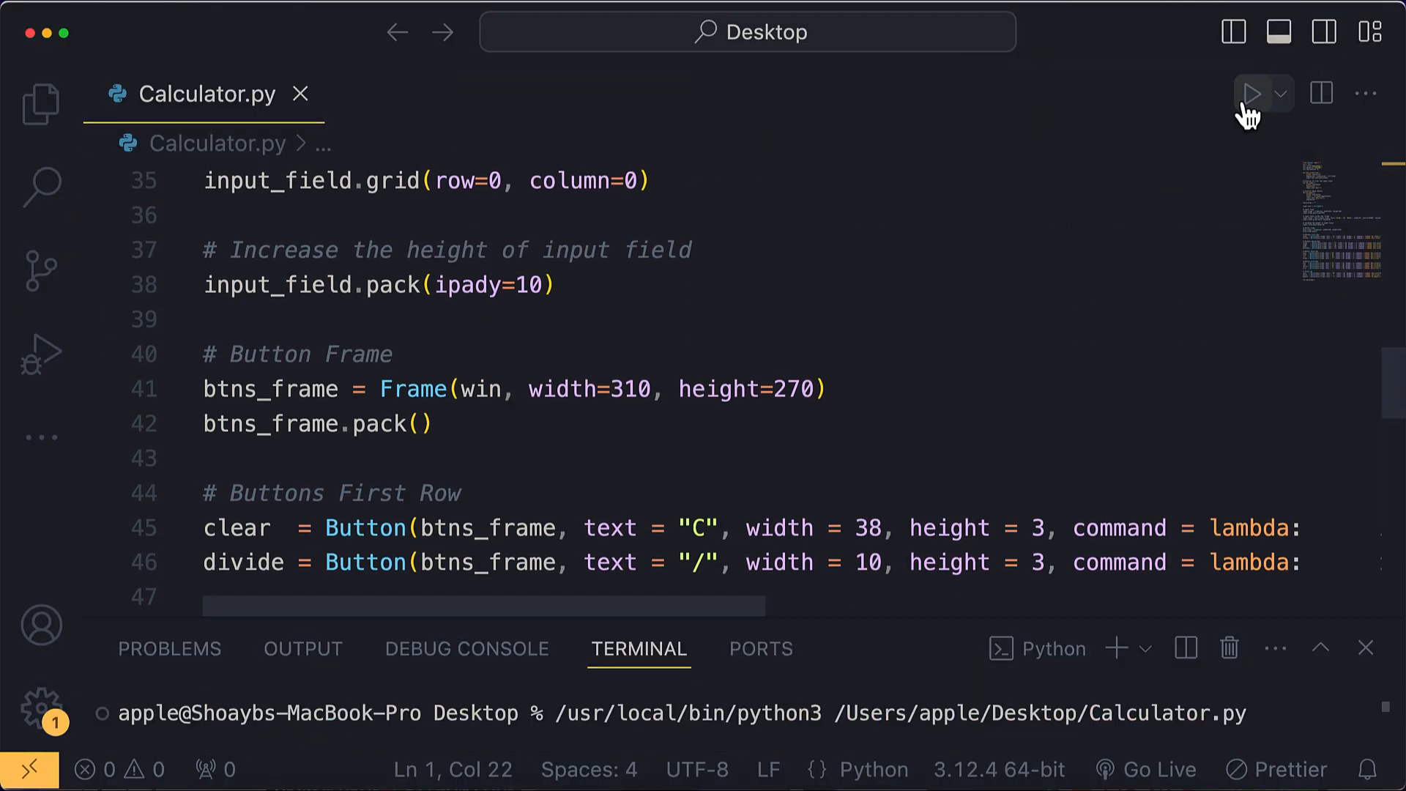
left_click(1253, 93)
type("5*5")
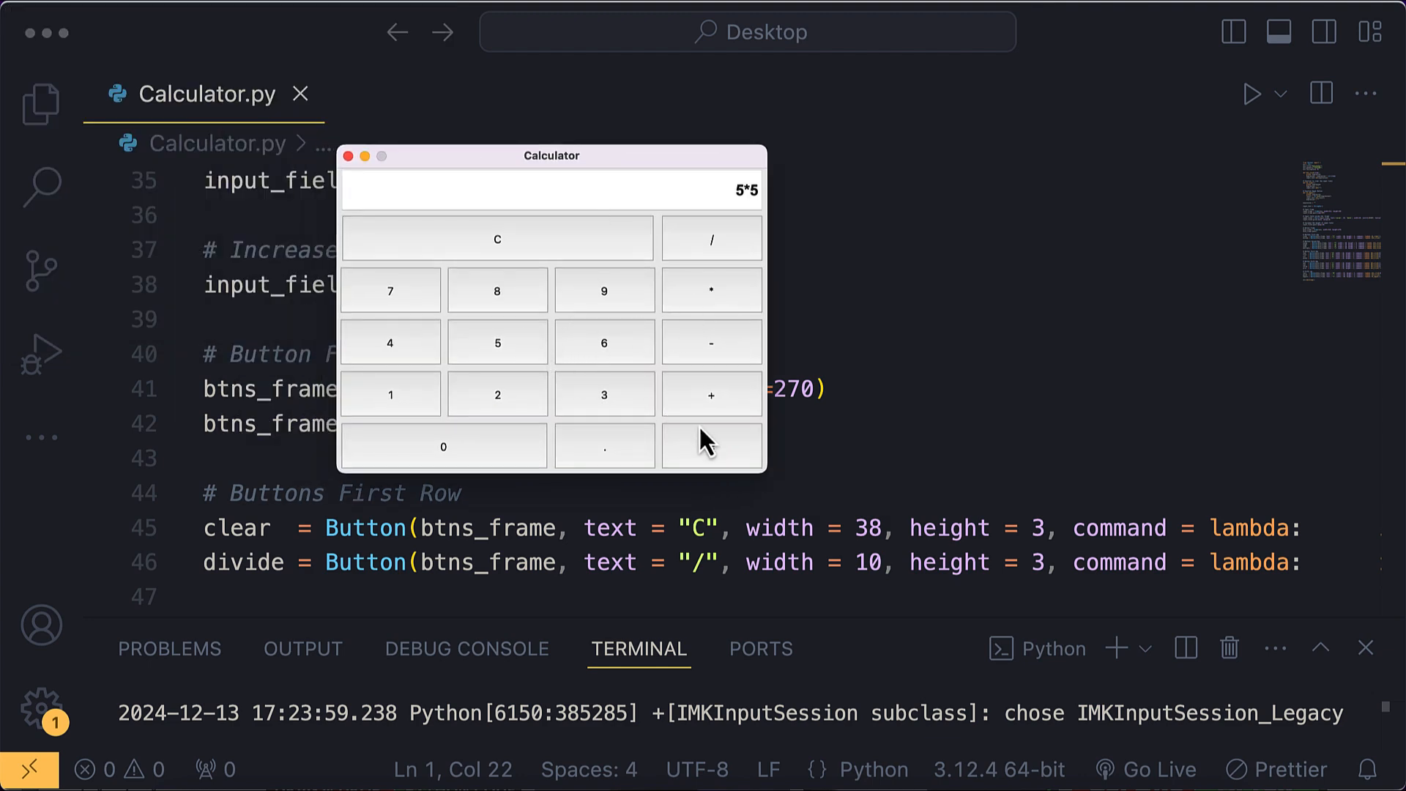
left_click(711, 446)
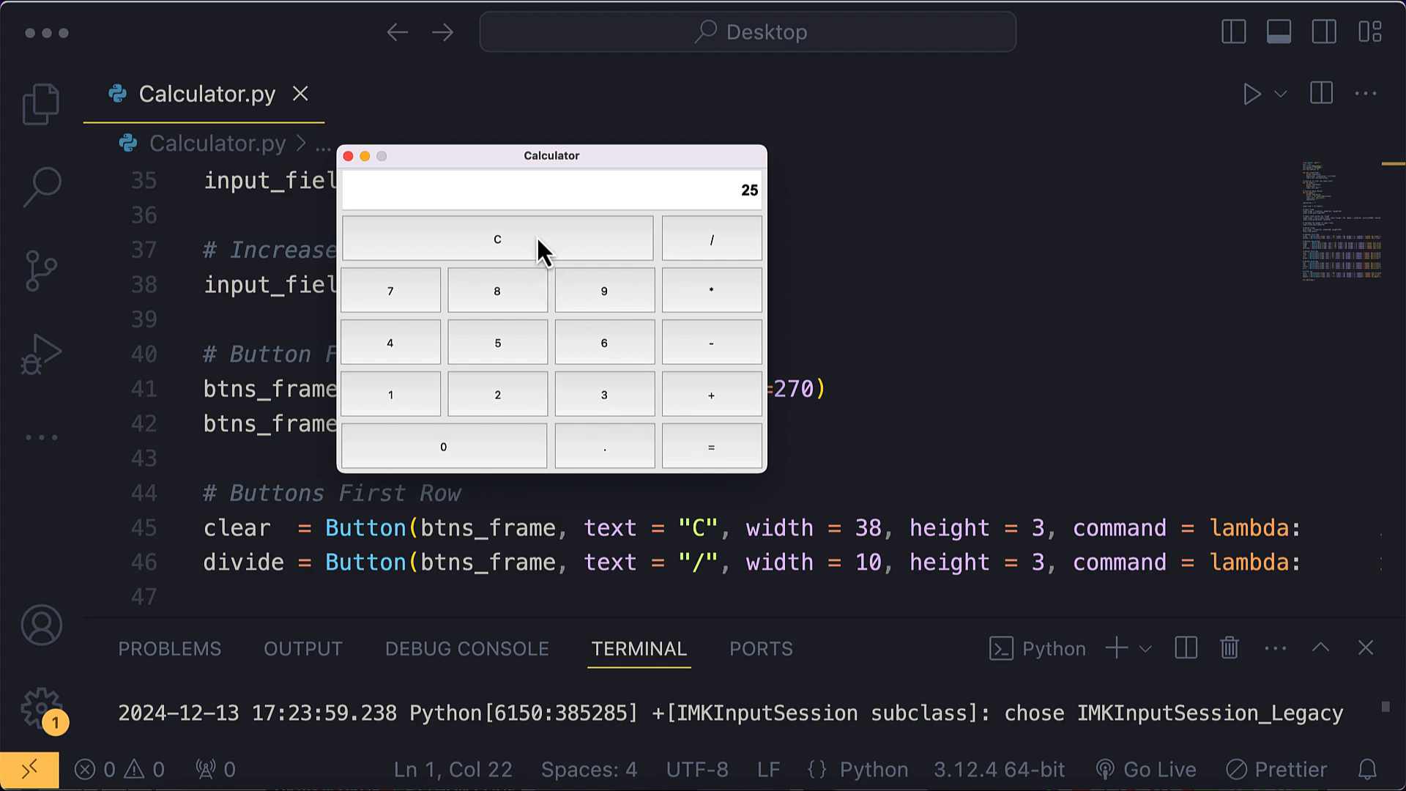
left_click(219, 285)
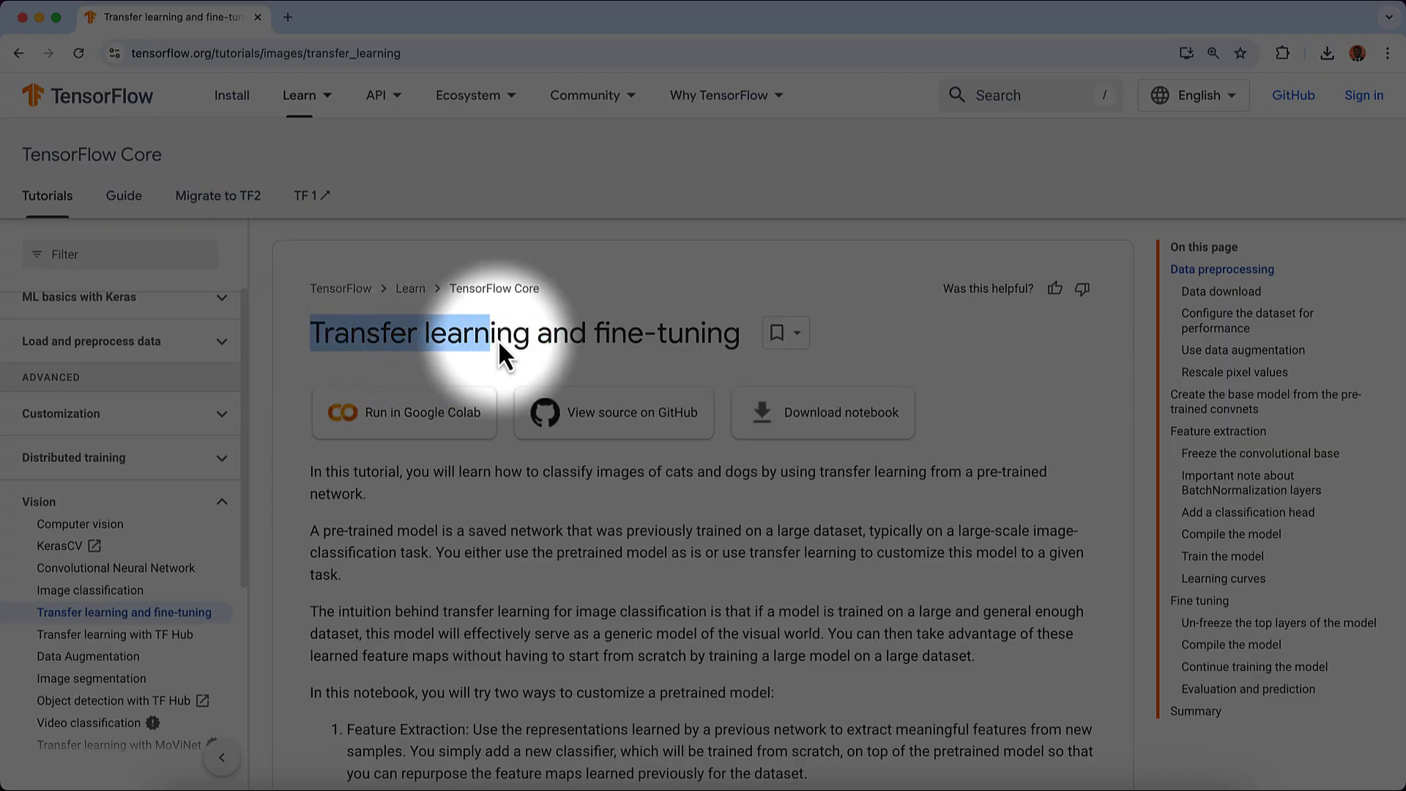
- Scroll down through the TensorFlow transfer learning and fine-tuning tutorial
scroll("down", 3)
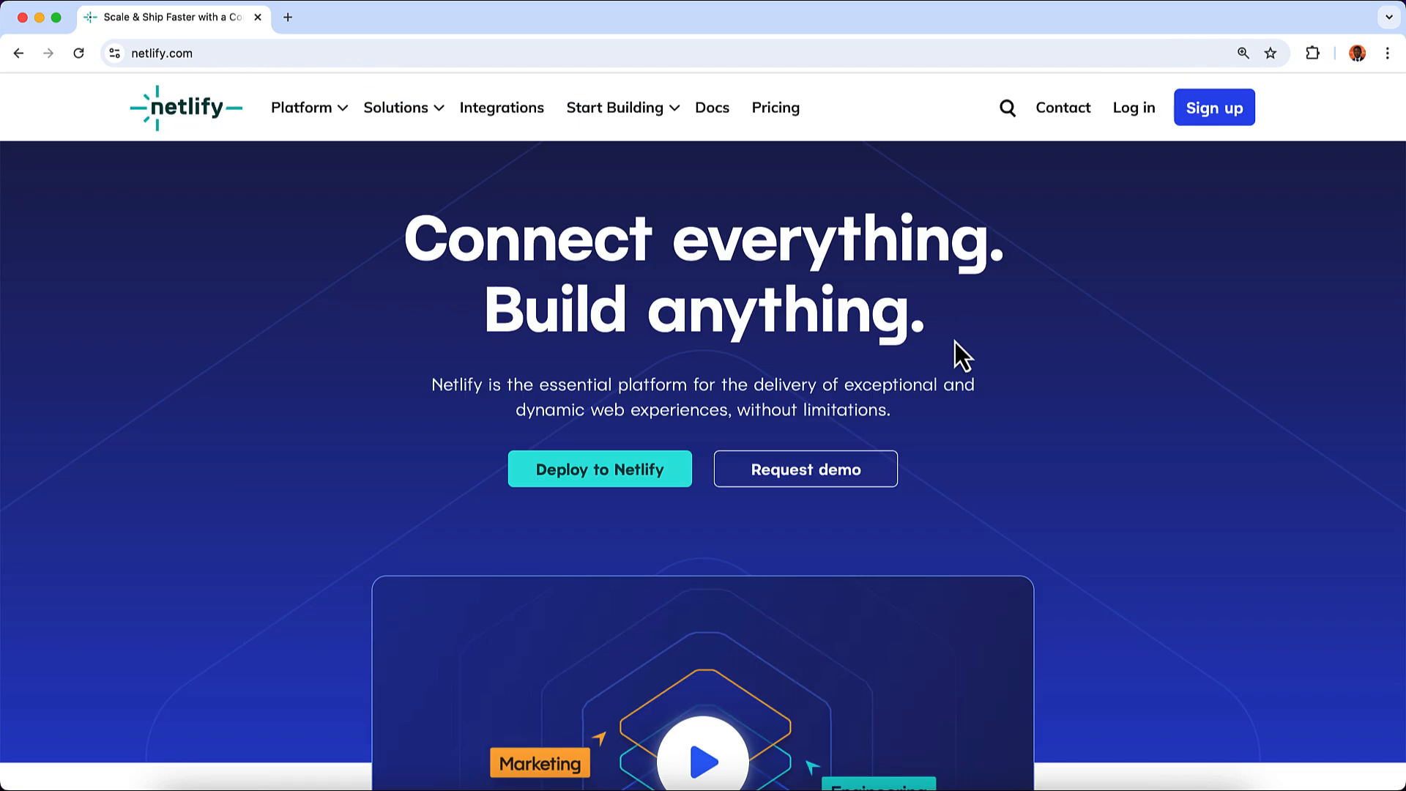
scroll("down", 3)
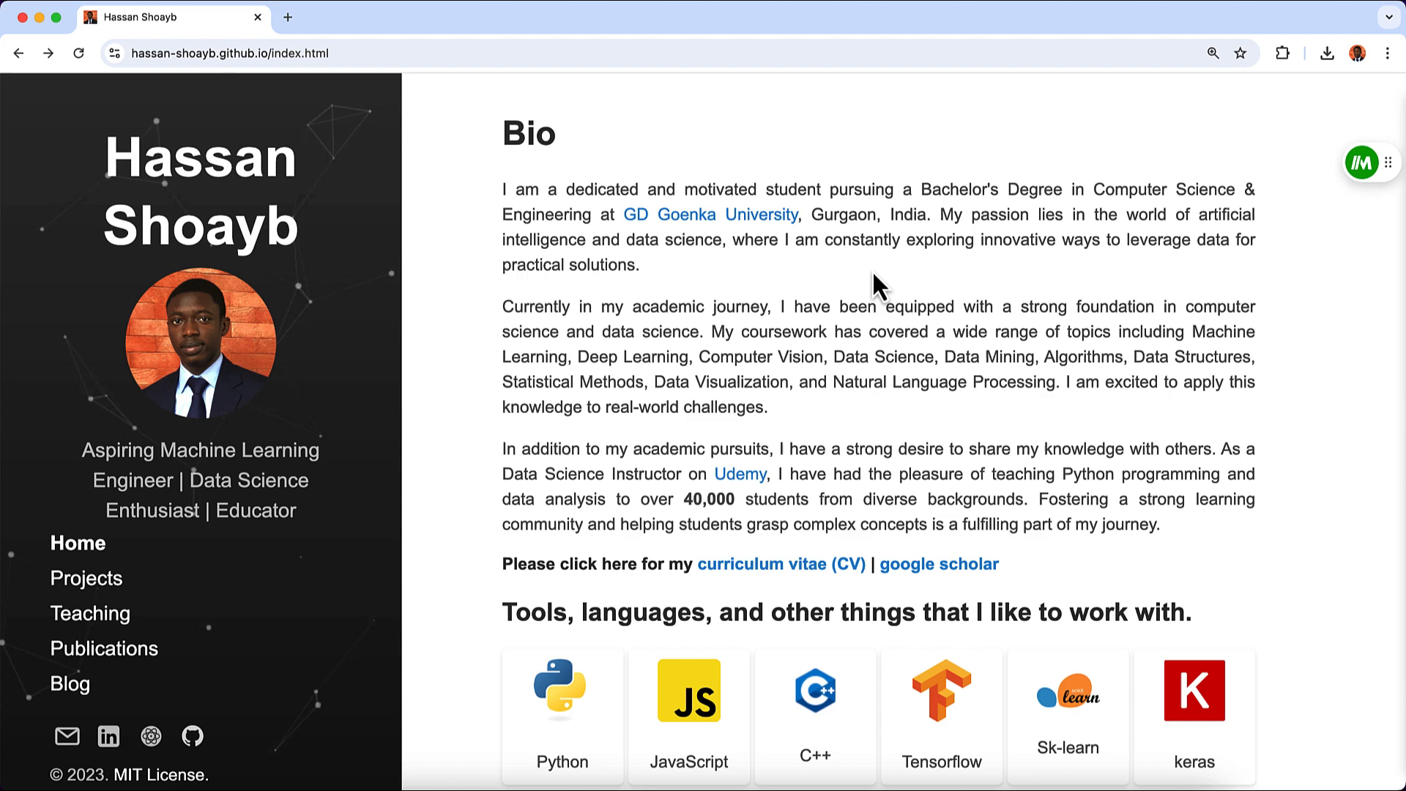
- Scroll the Finger Rumble page to Usage, then browse the Publications and Blog pages
scroll("down", 3)
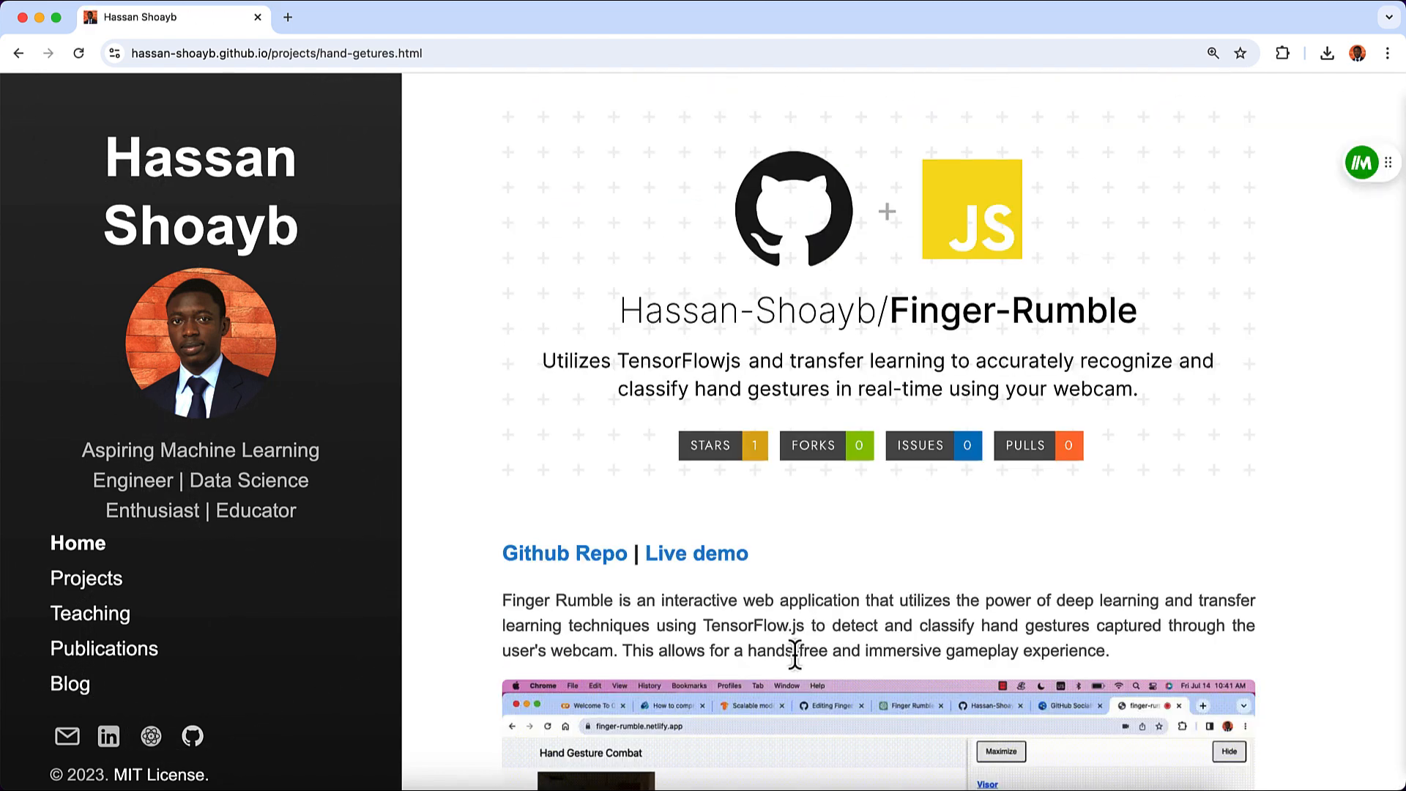
scroll("down", 3)
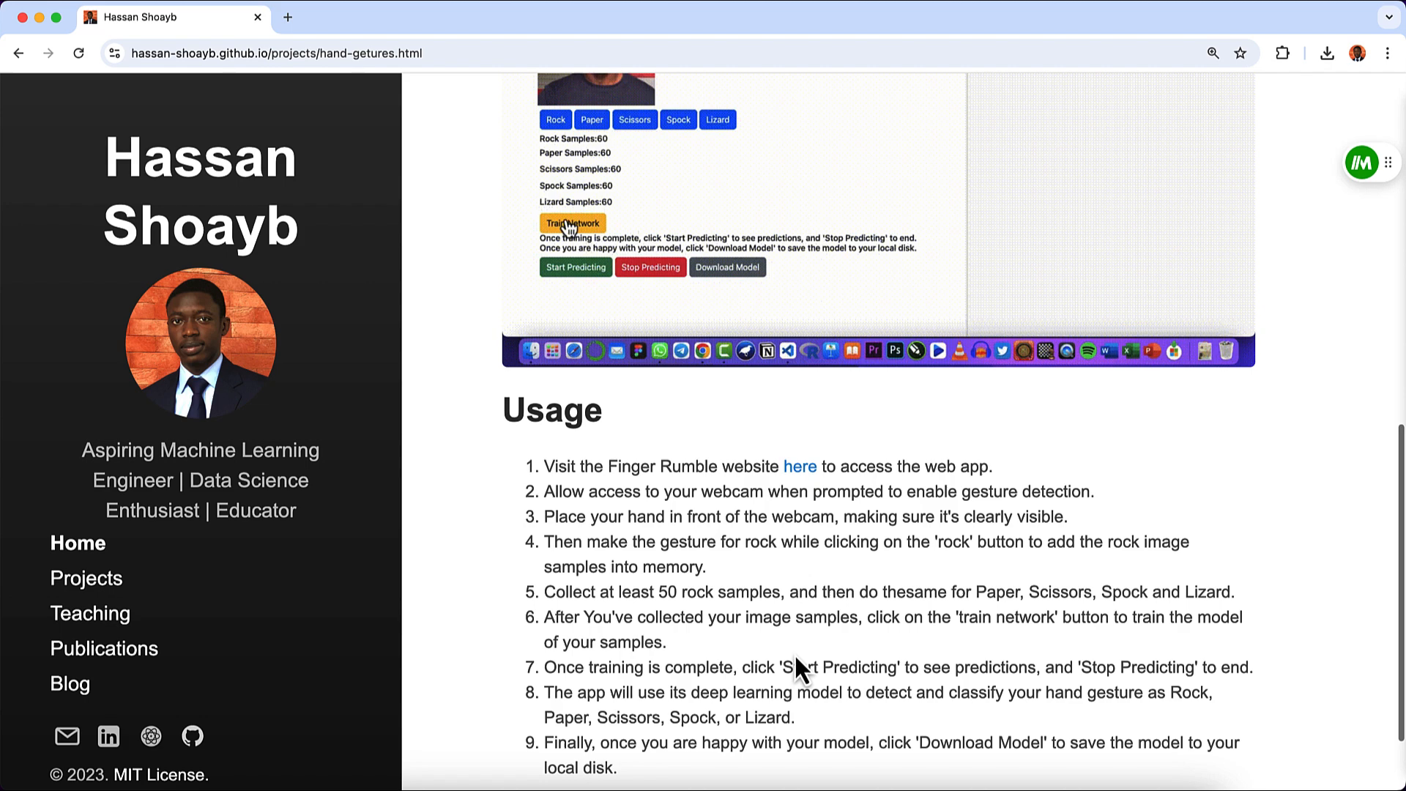
left_click(90, 614)
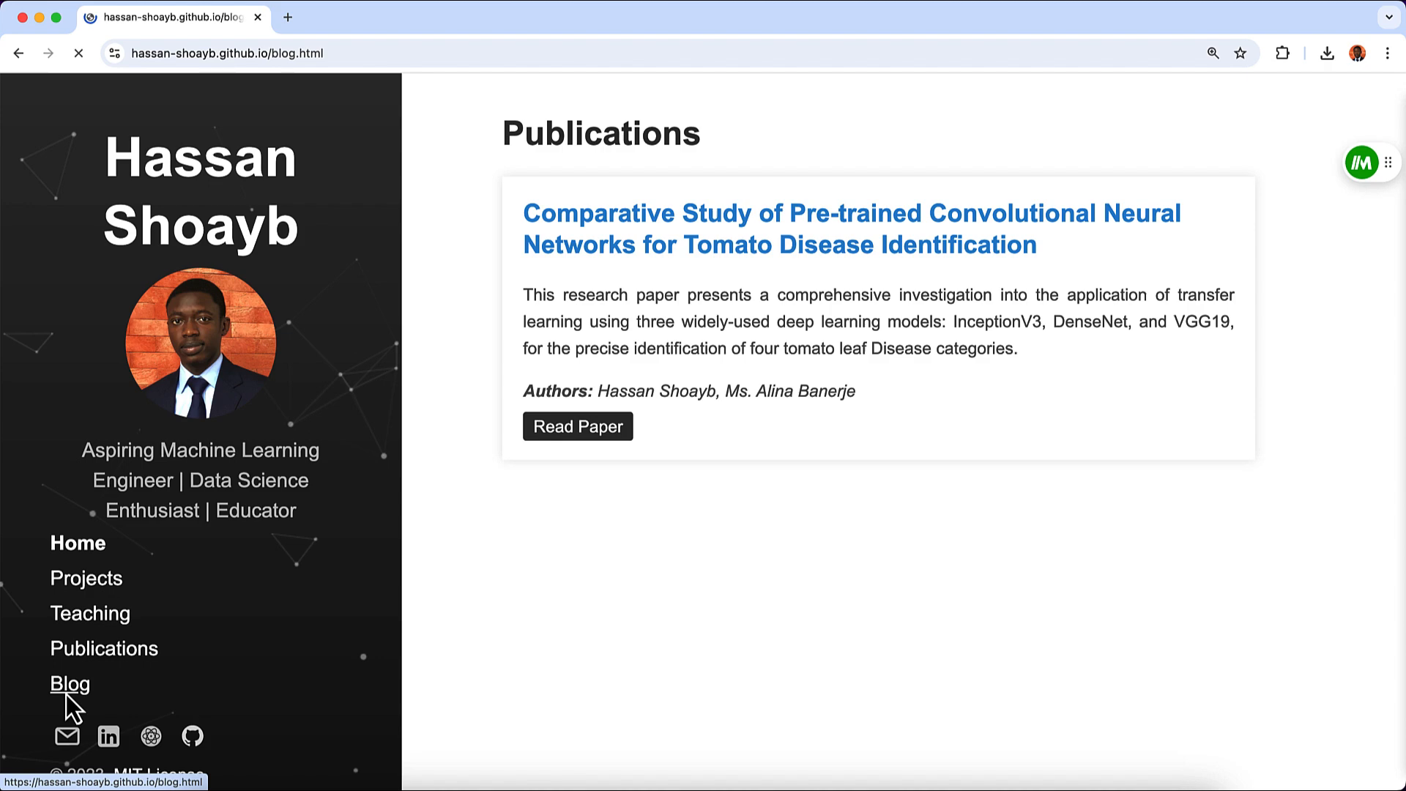
left_click(67, 684)
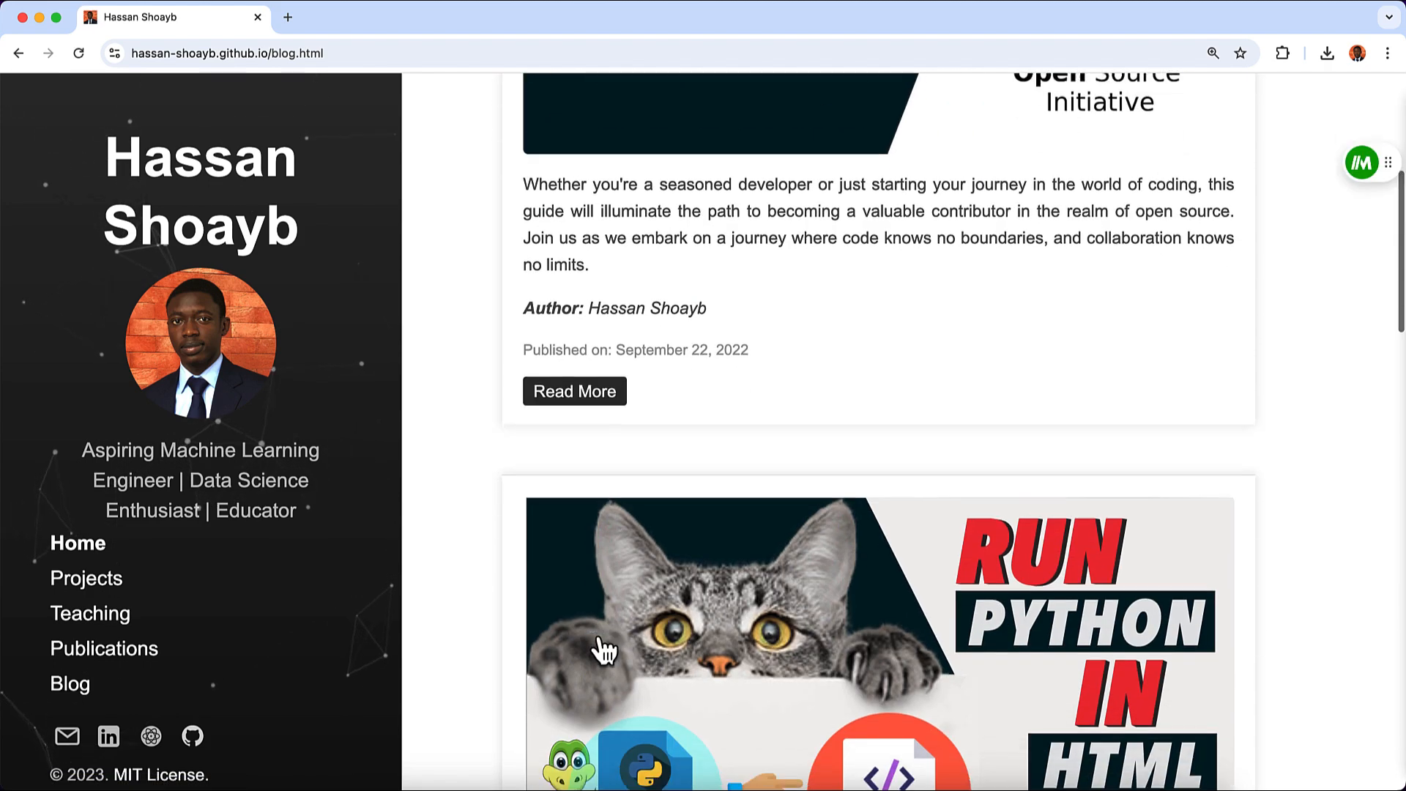
scroll("down", 3)
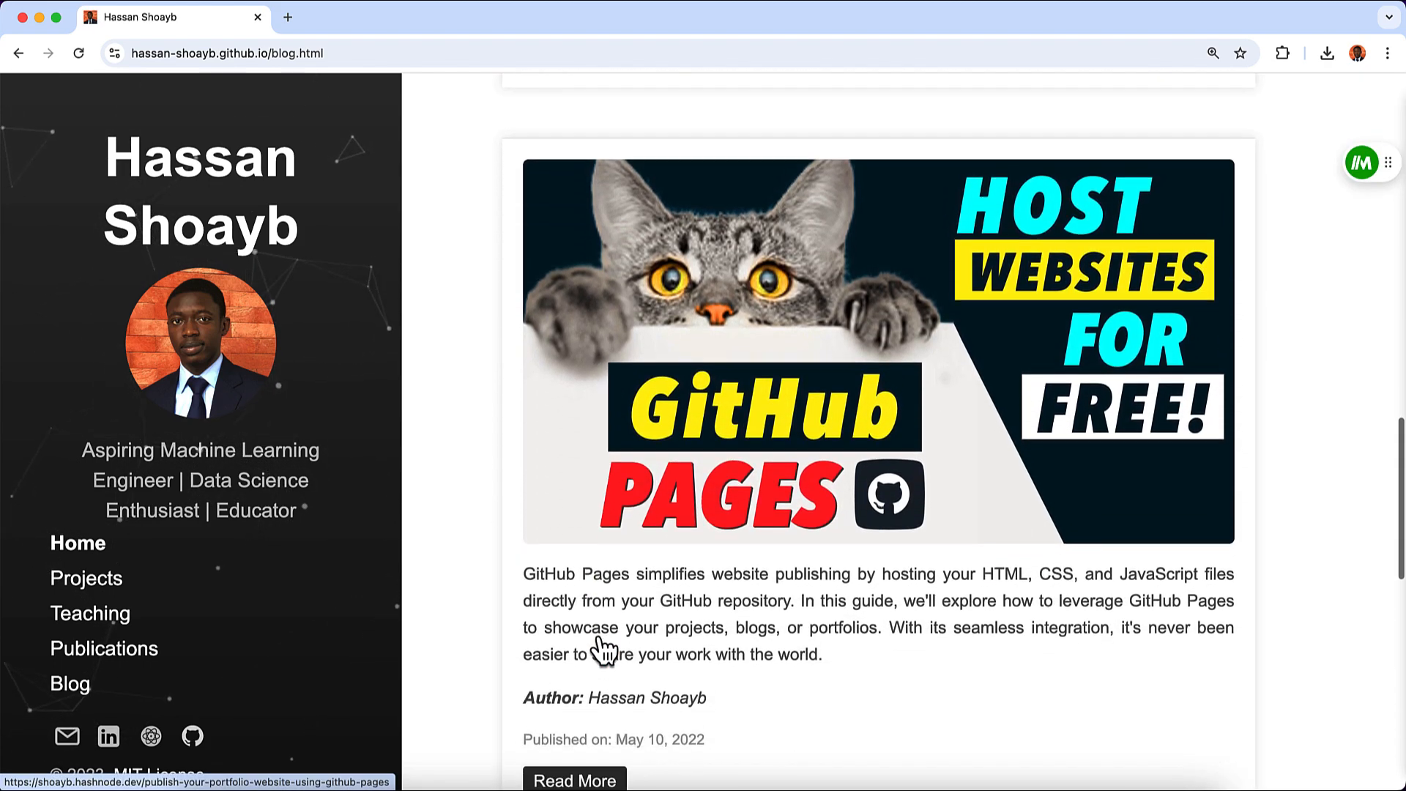
scroll("down", 3)
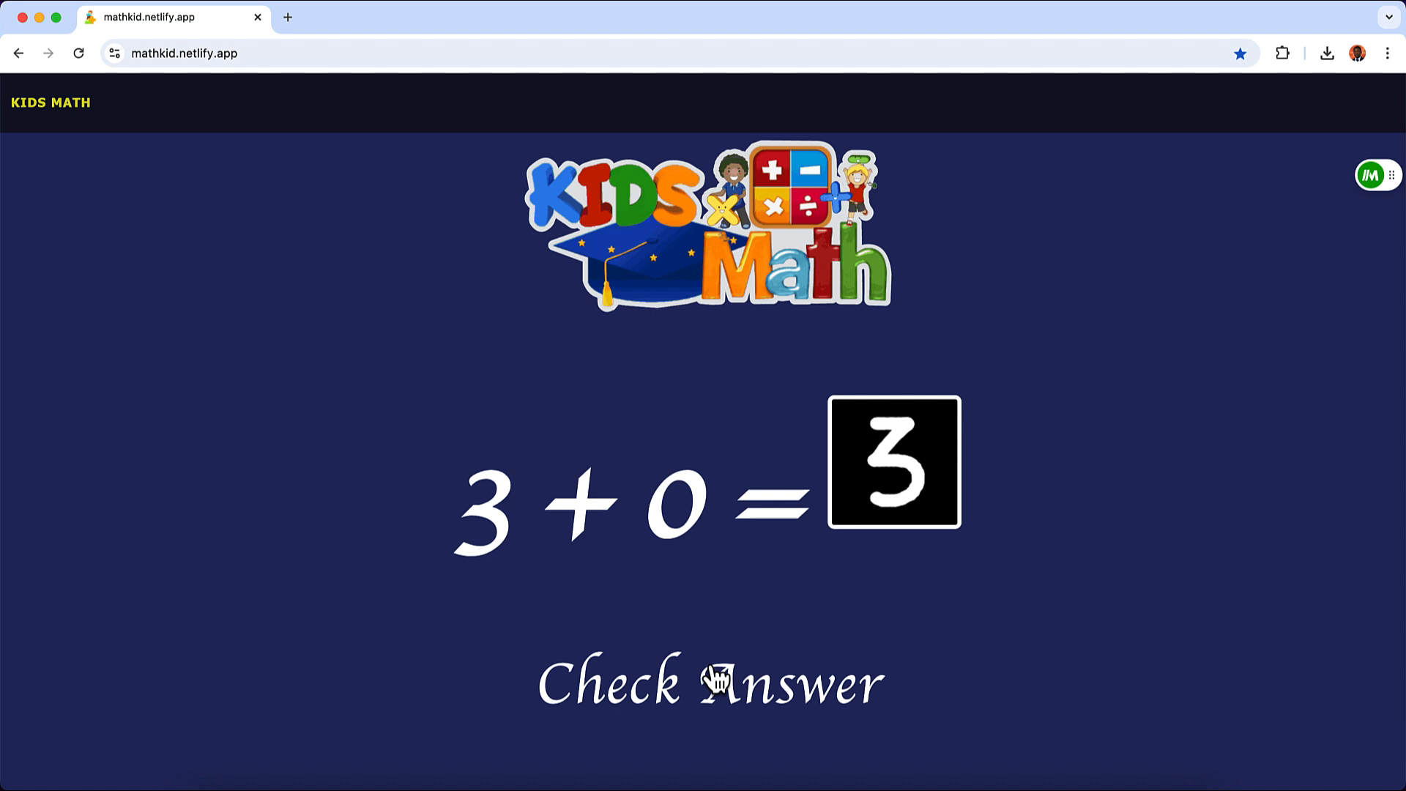
- Submit the drawn 3 for 3 + 0 and move on to the next sums
left_click(716, 689)
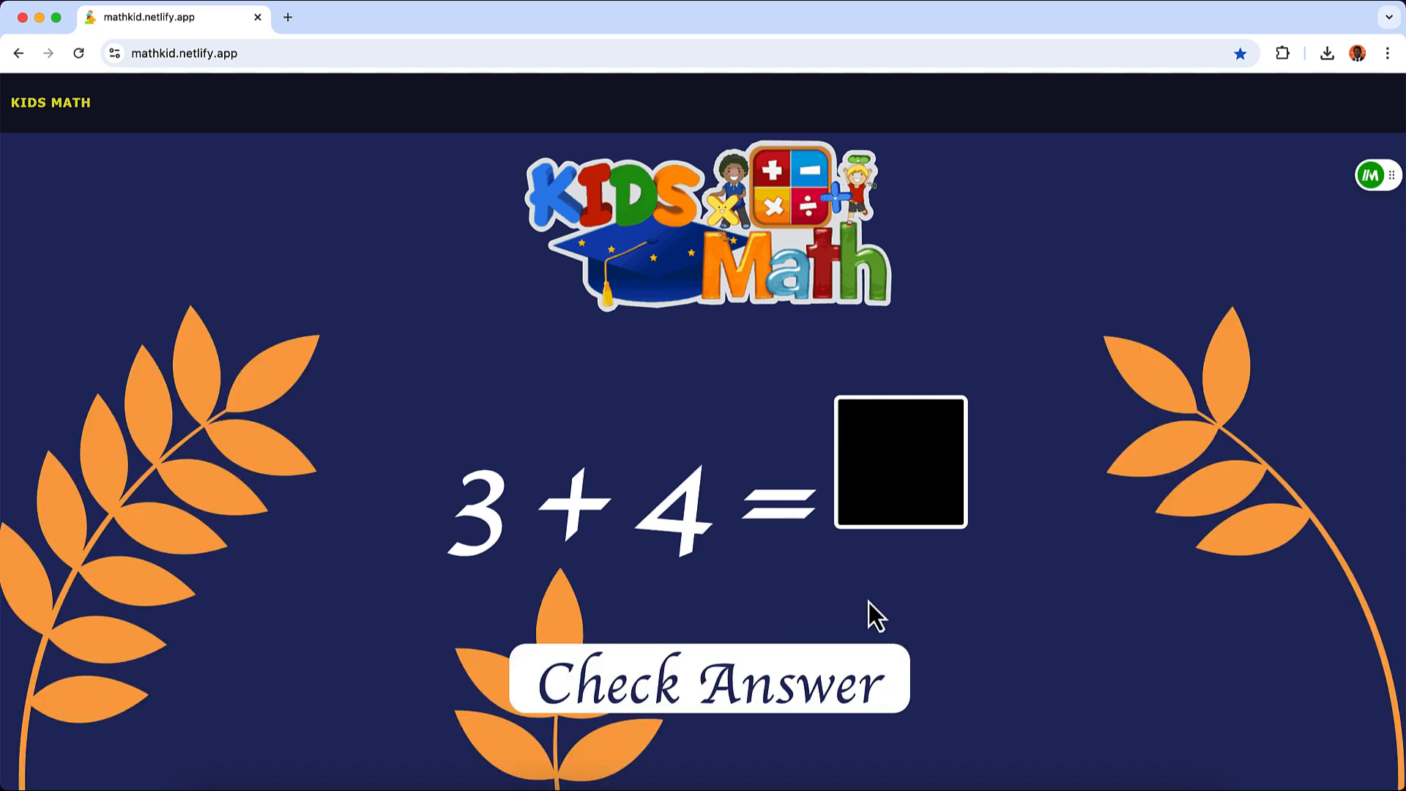
type("7")
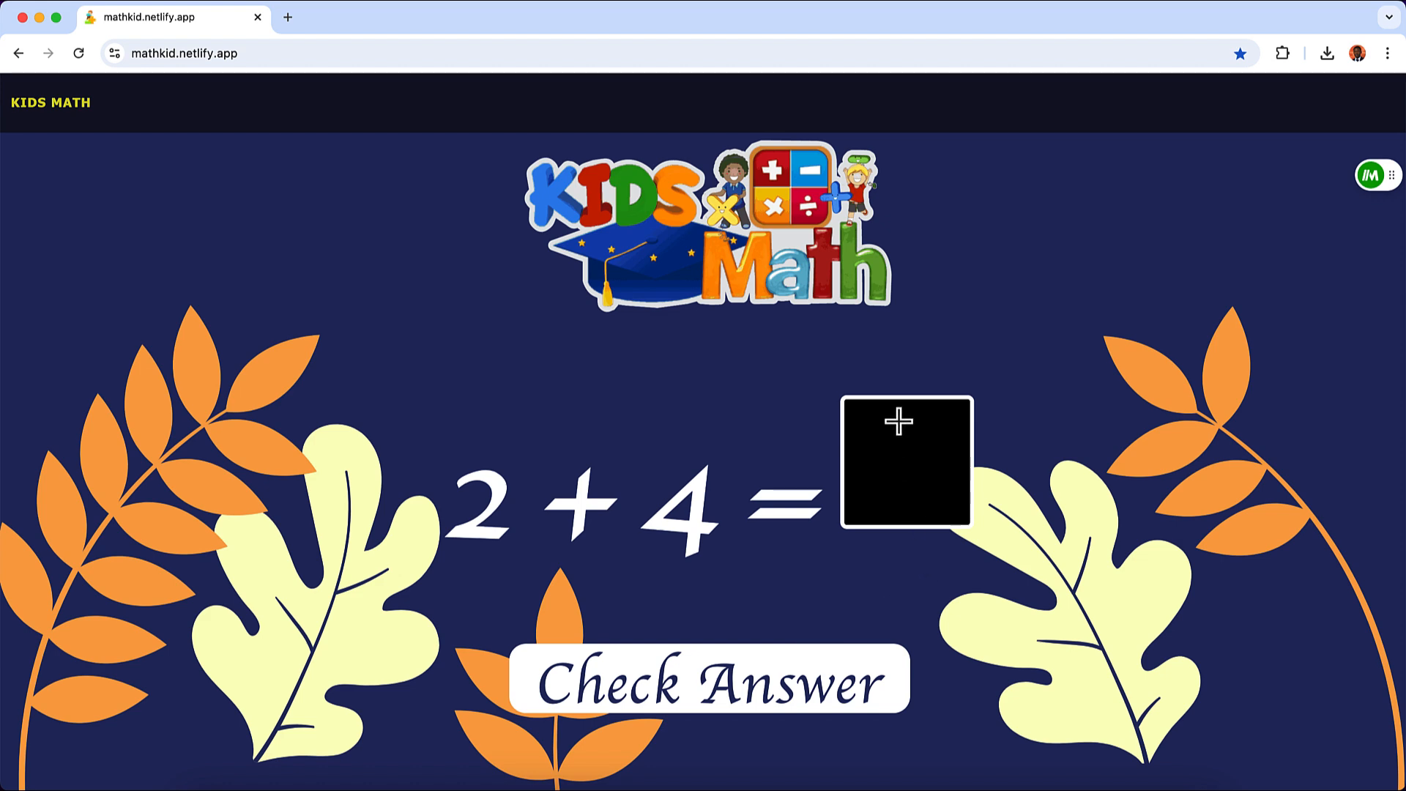
mouse_move(908, 426)
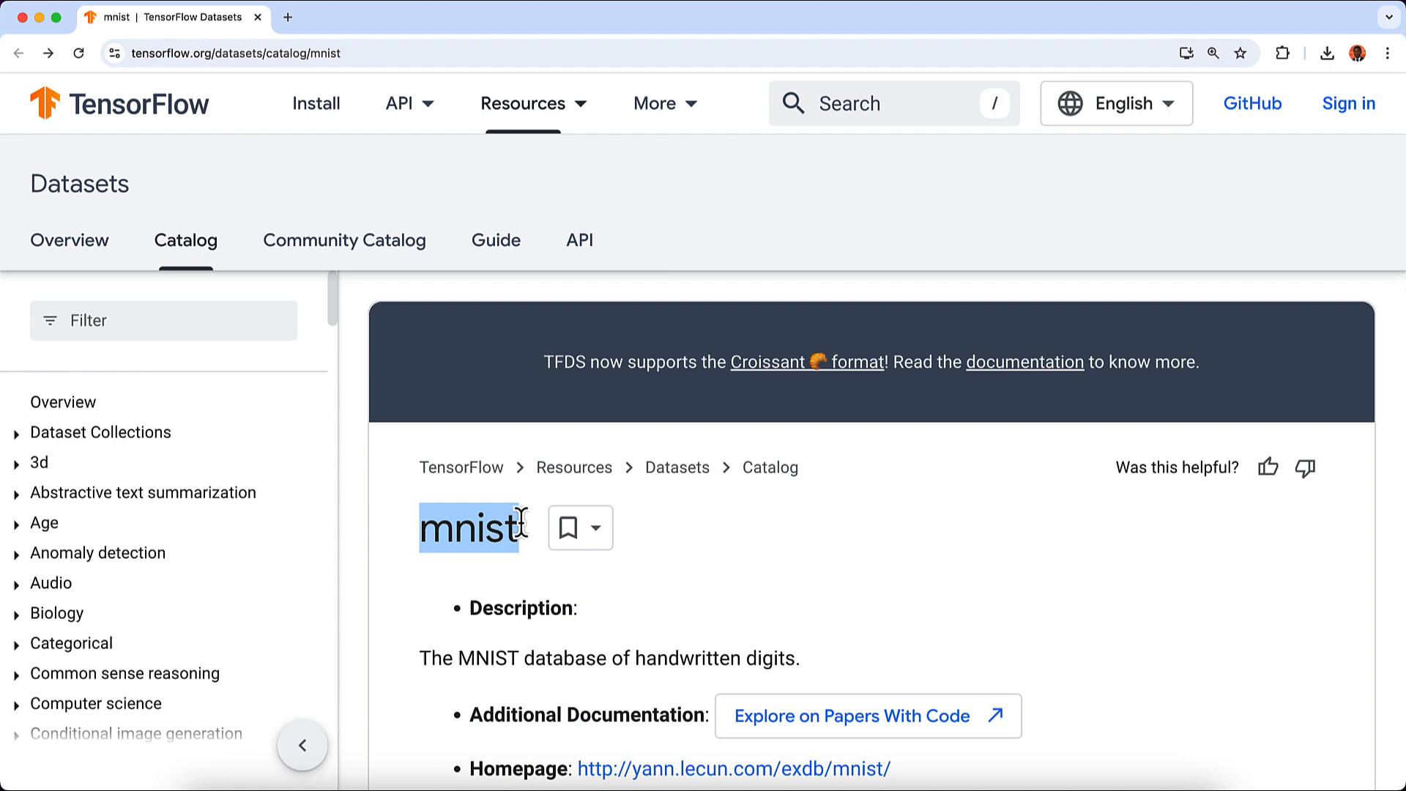
- Scroll through the MNIST Colab output, then switch to the LeafScan tomato disease site
scroll("down", 3)
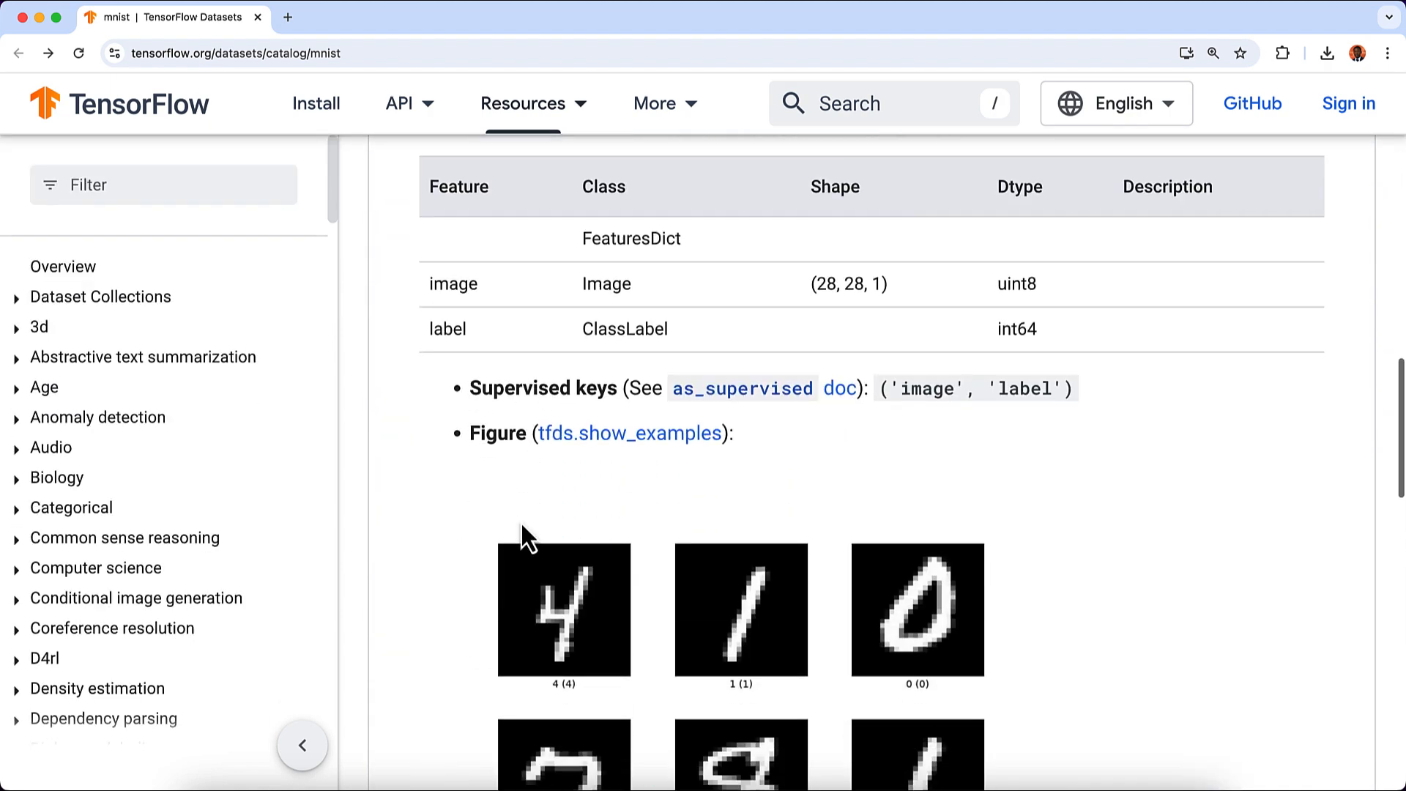
scroll("down", 3)
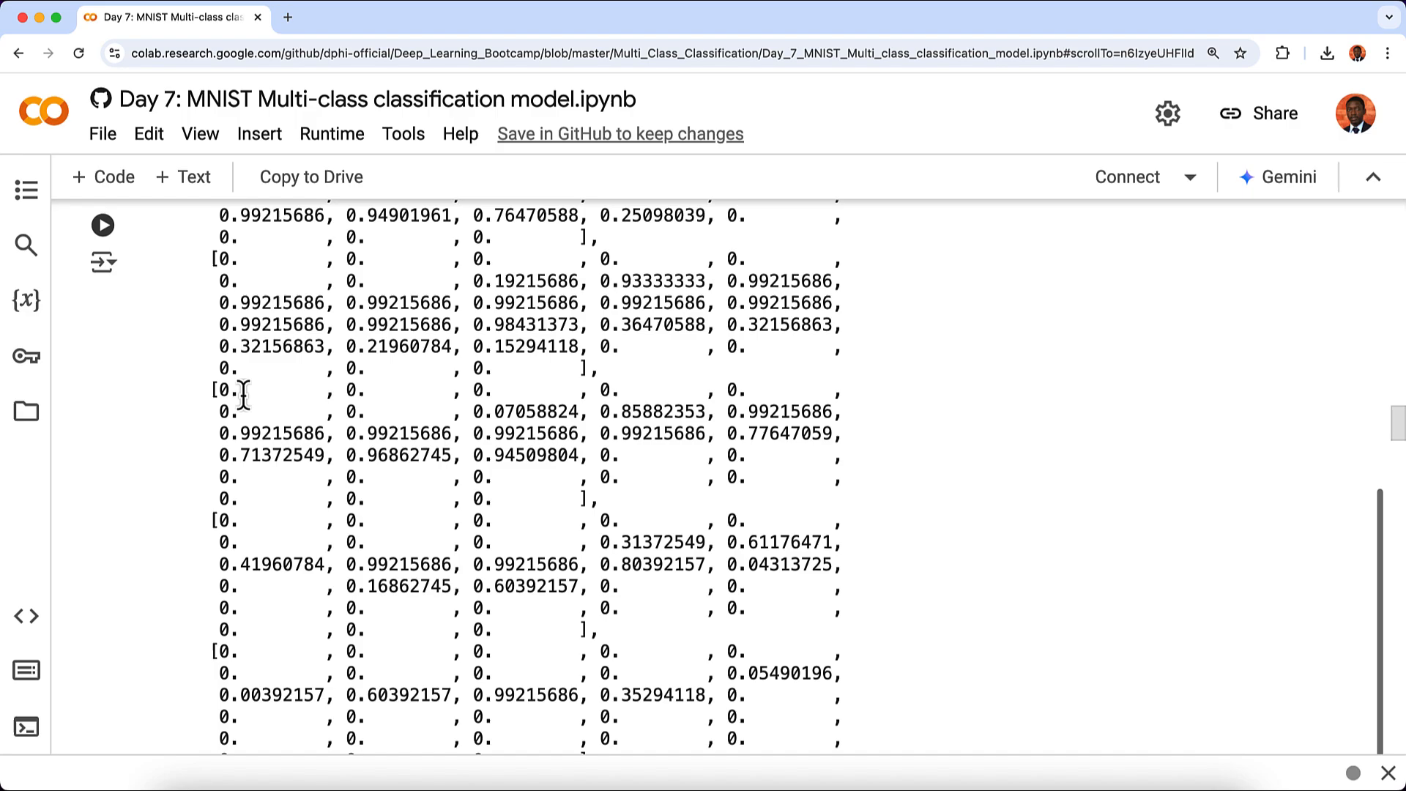
scroll("down", 3)
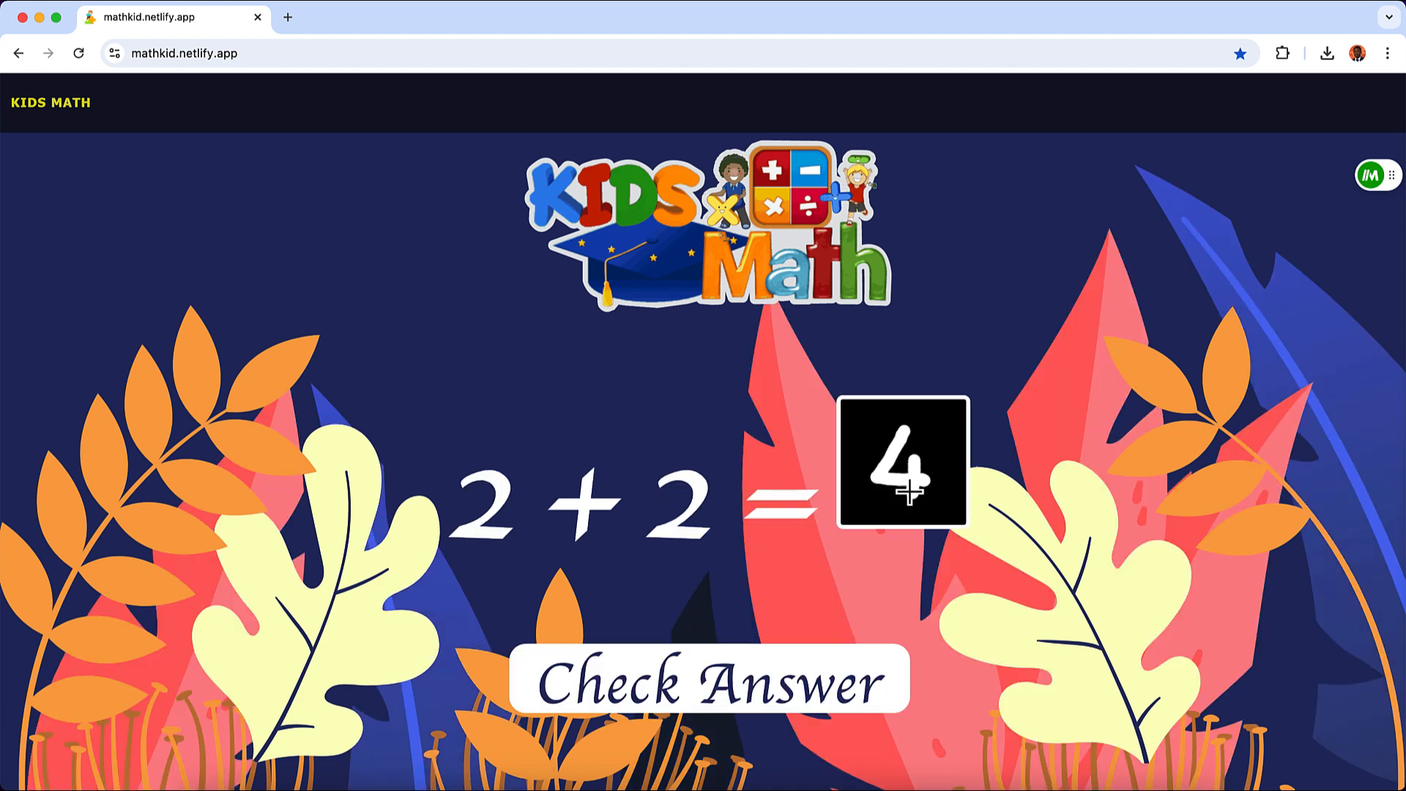
left_click(708, 688)
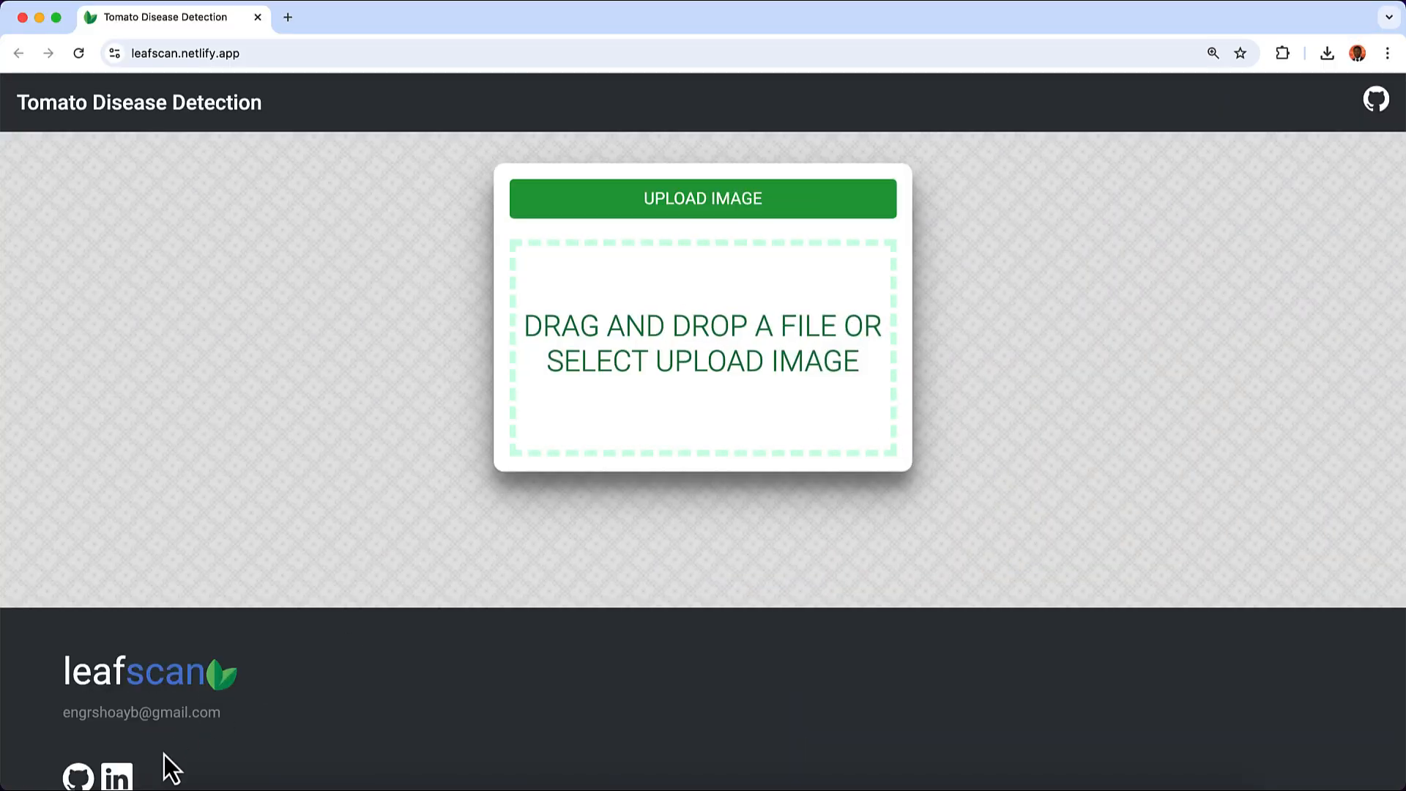
- Load image1.JPG from the diseased leaf folder into LeafScan and run detection
left_click(702, 198)
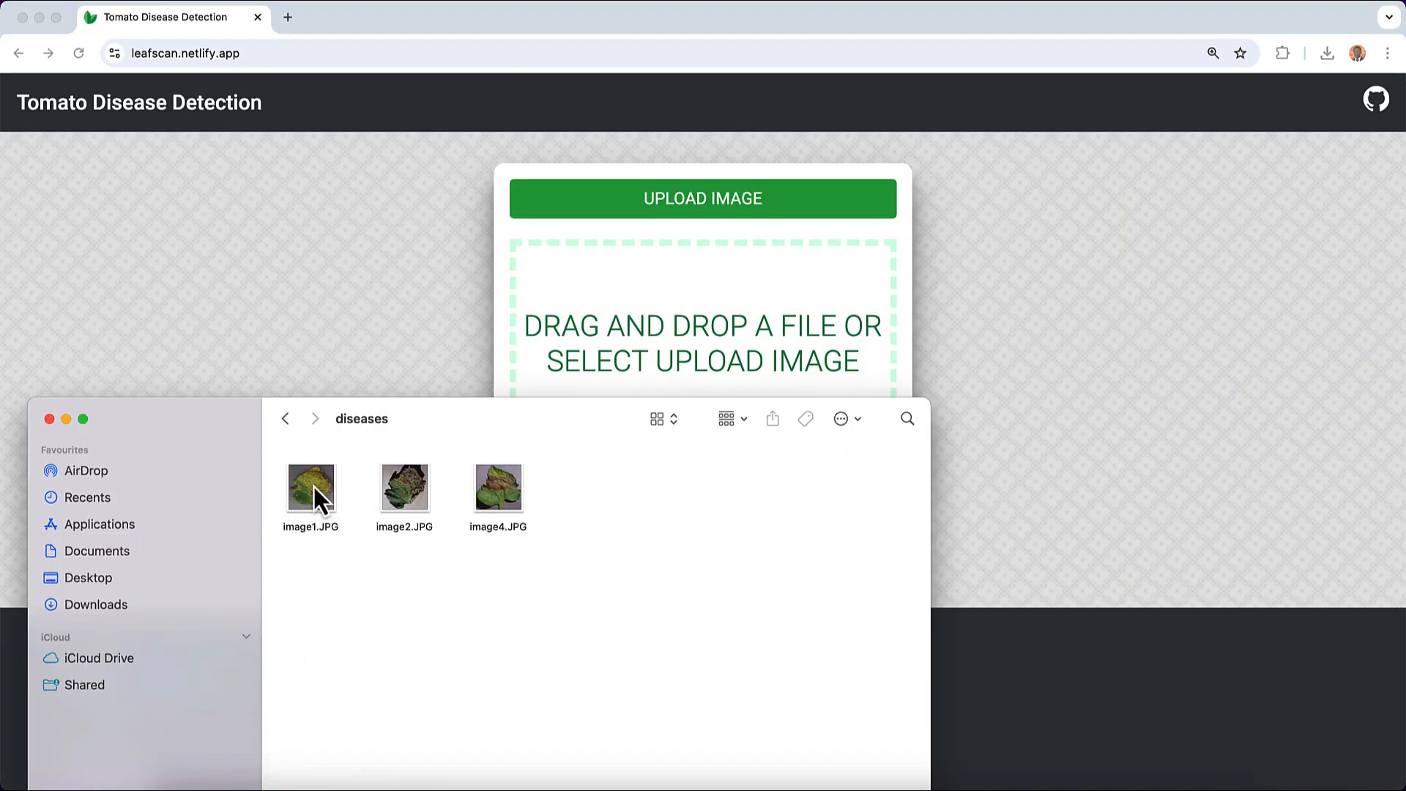
double_click(310, 487)
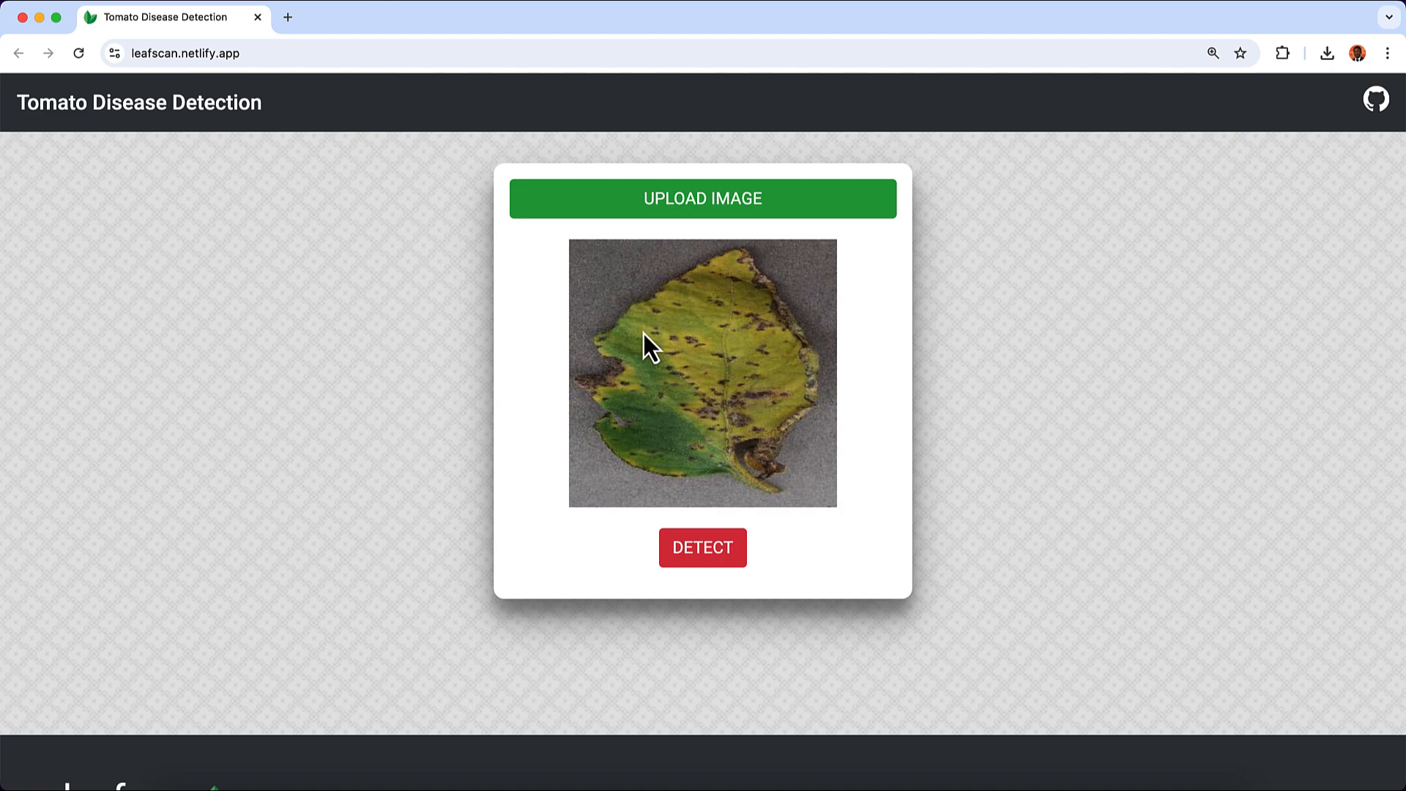
left_click(702, 547)
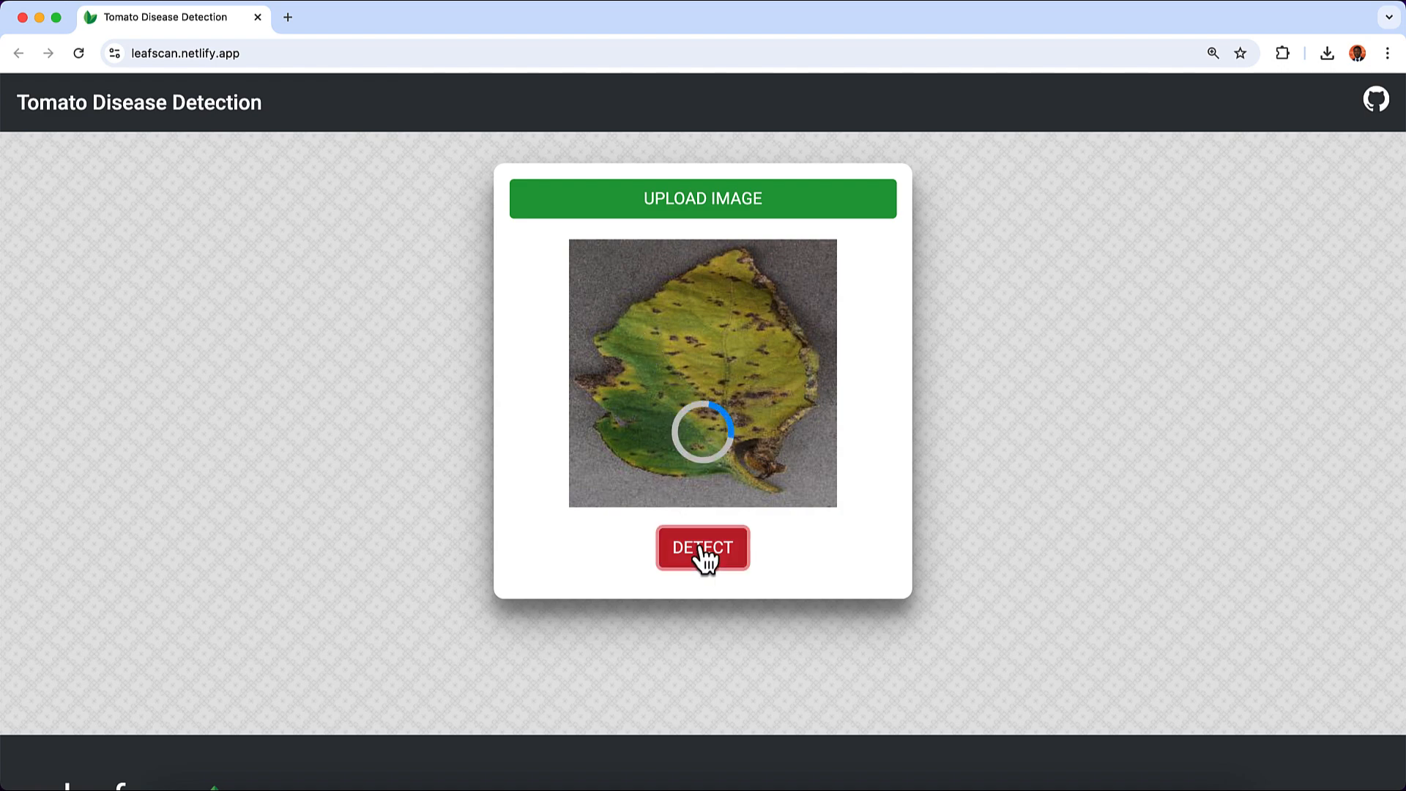
left_click(703, 547)
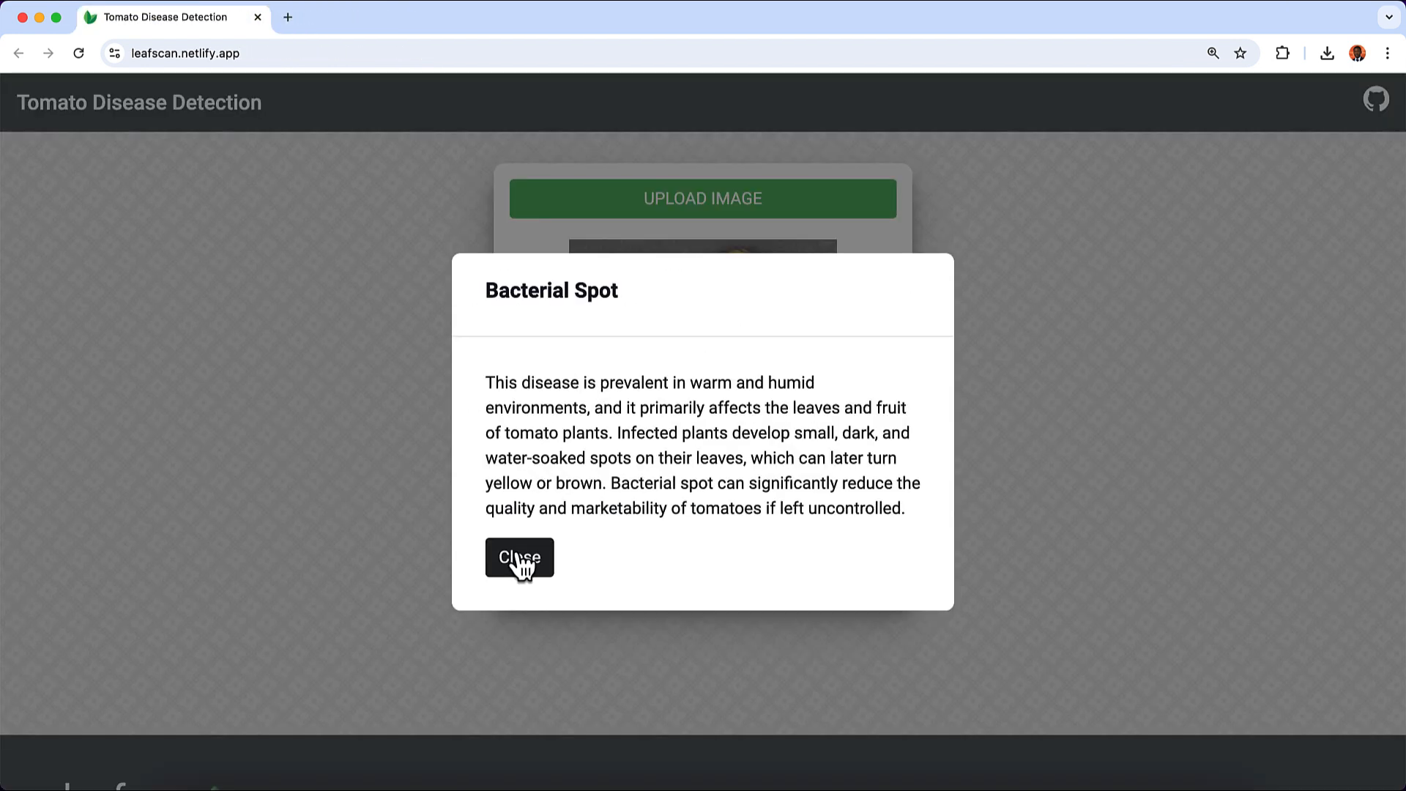
- Dismiss the Bacterial Spot diagnosis and switch to the Inceptionv3 training notebook
left_click(519, 557)
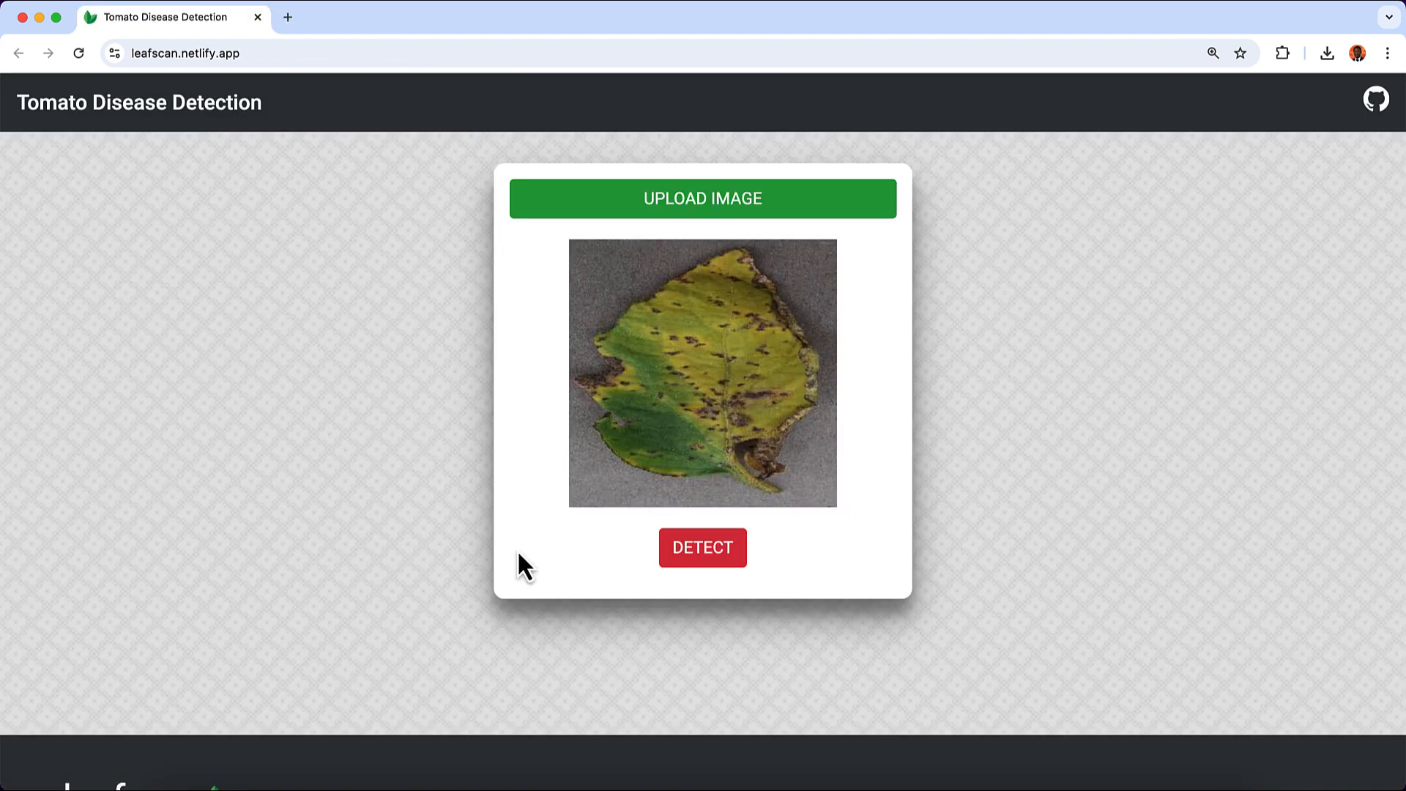
left_click(703, 199)
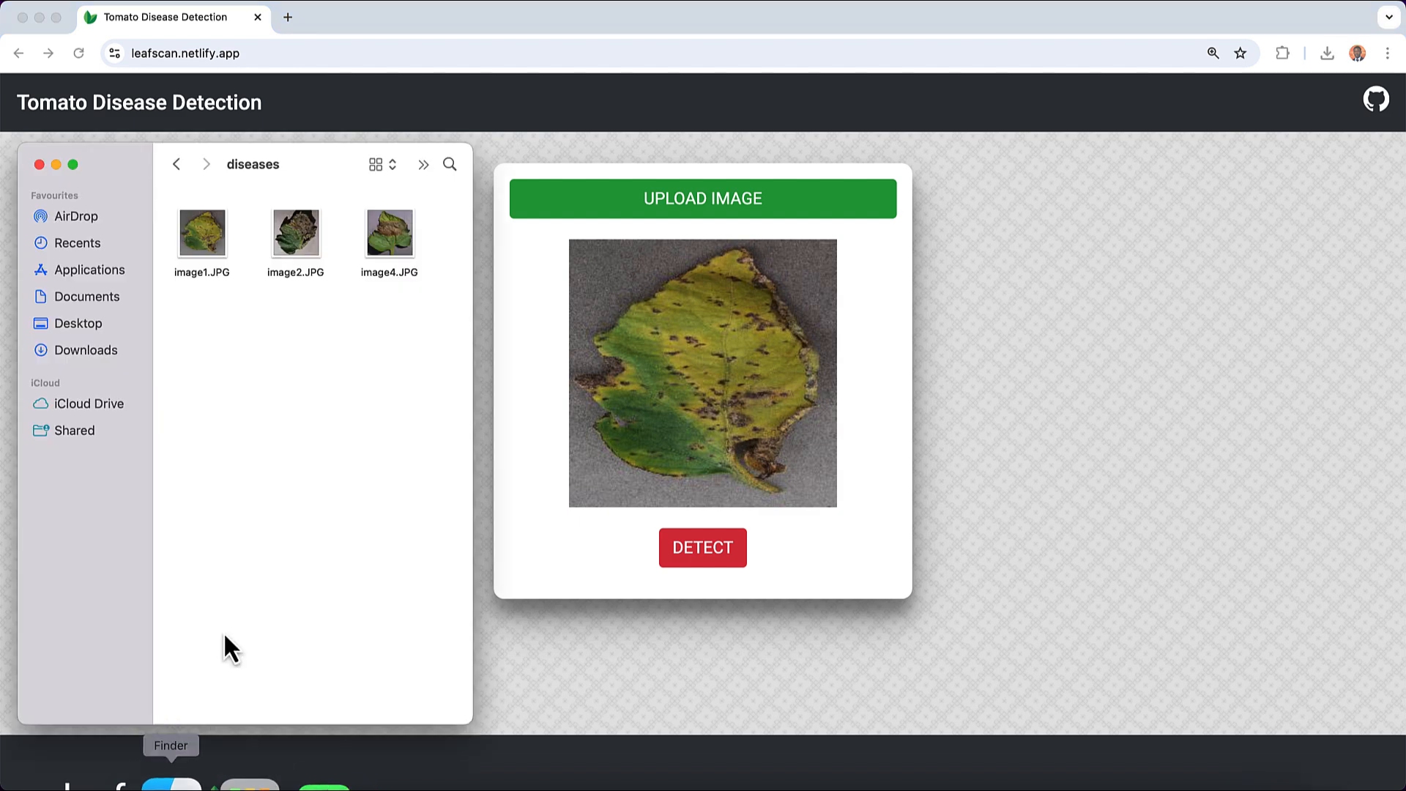
left_click(296, 233)
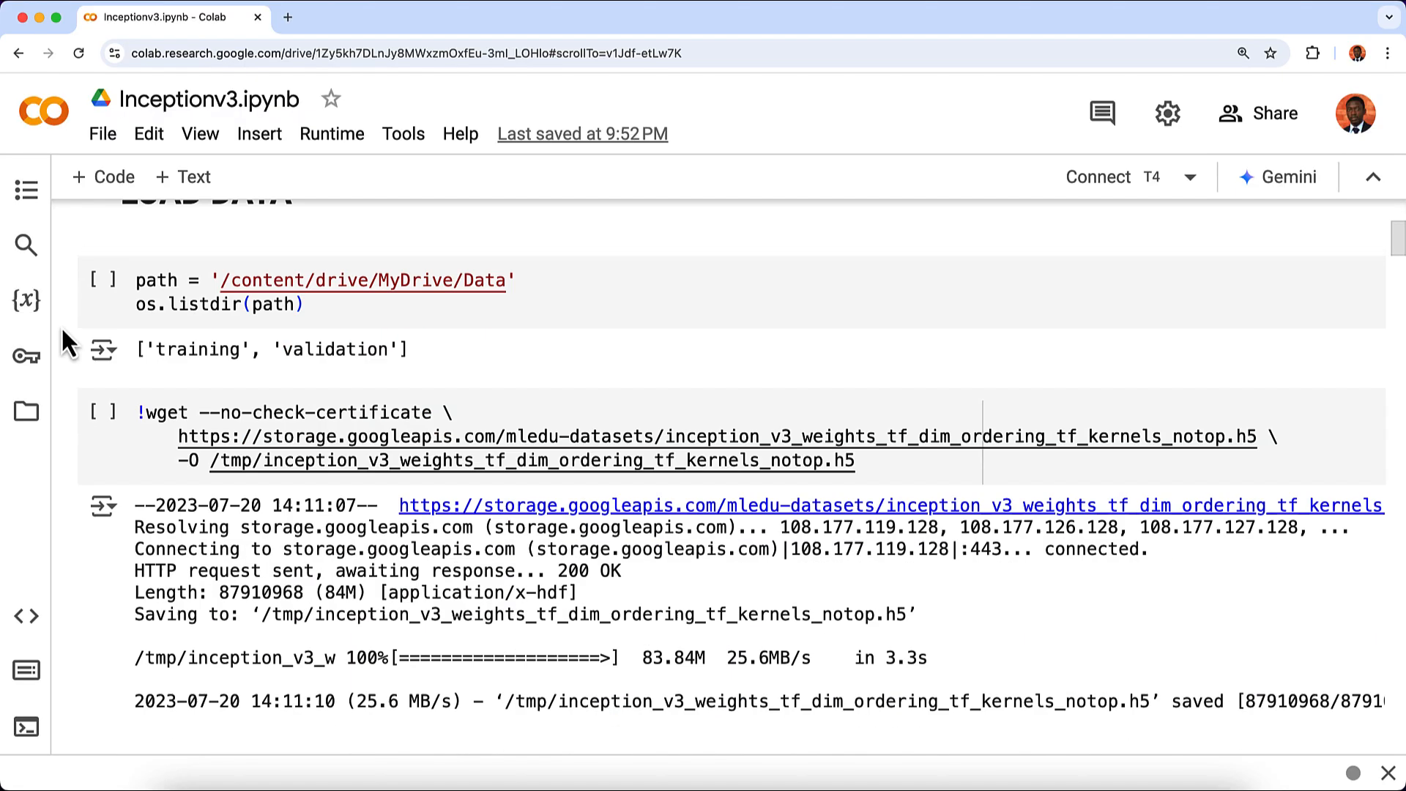
scroll("down", 3)
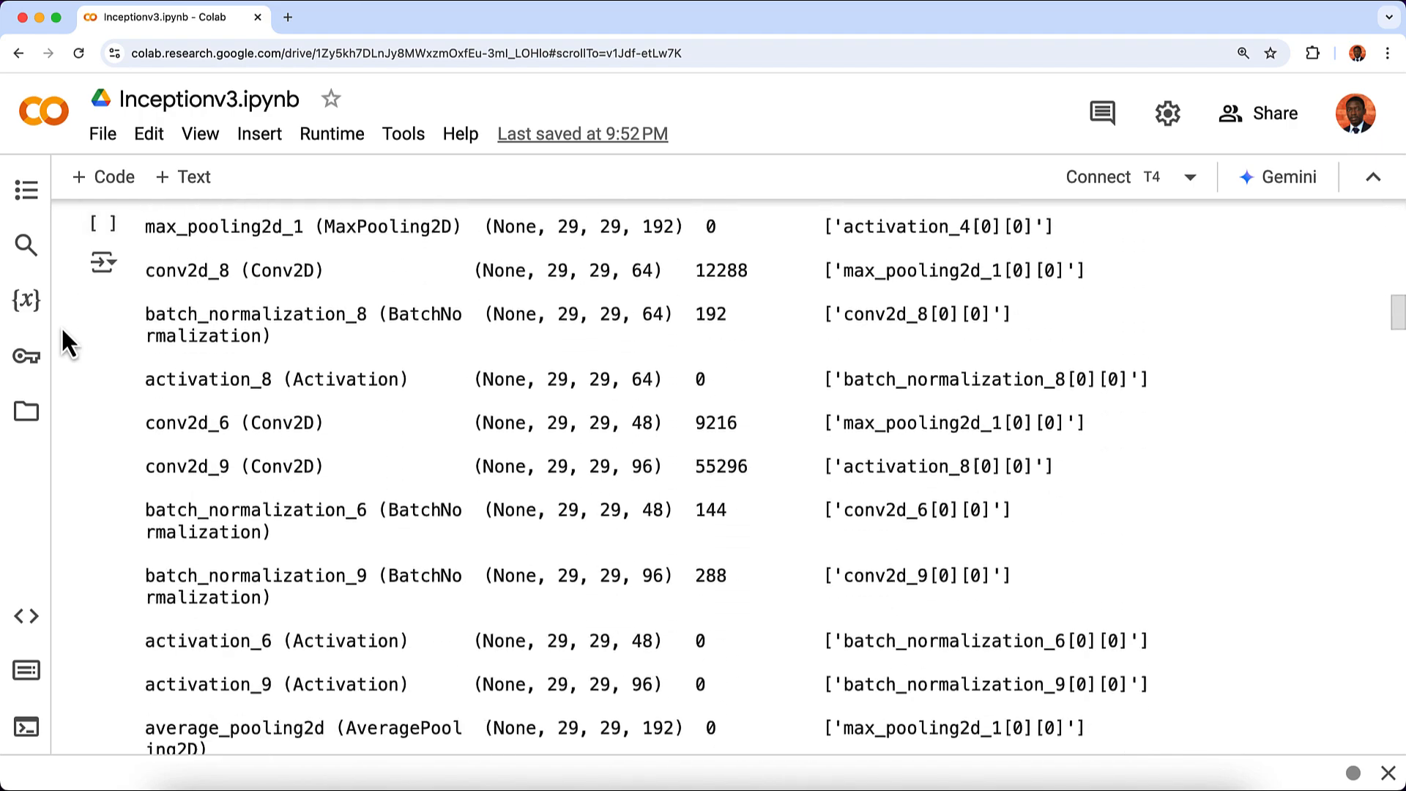
scroll("up", 3)
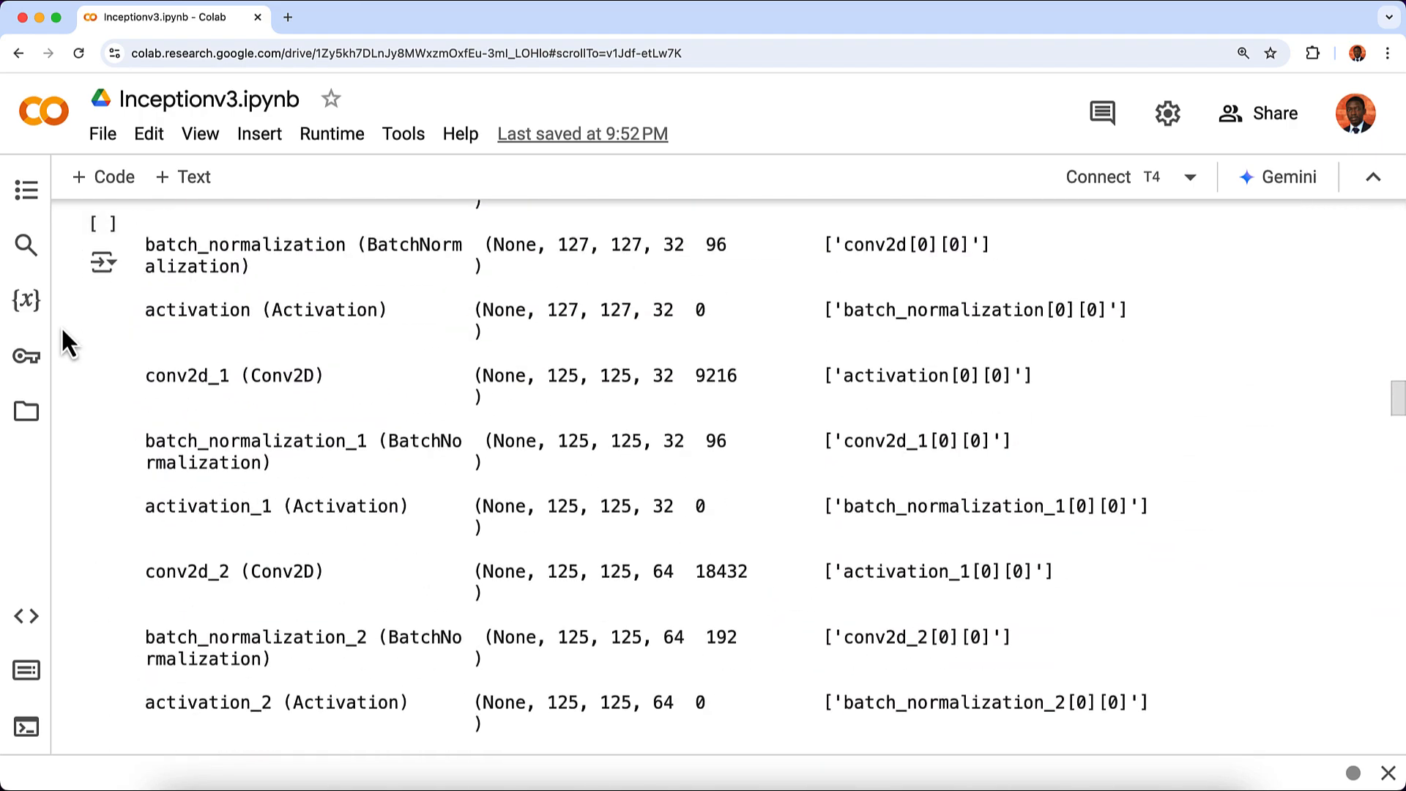
scroll("down", 3)
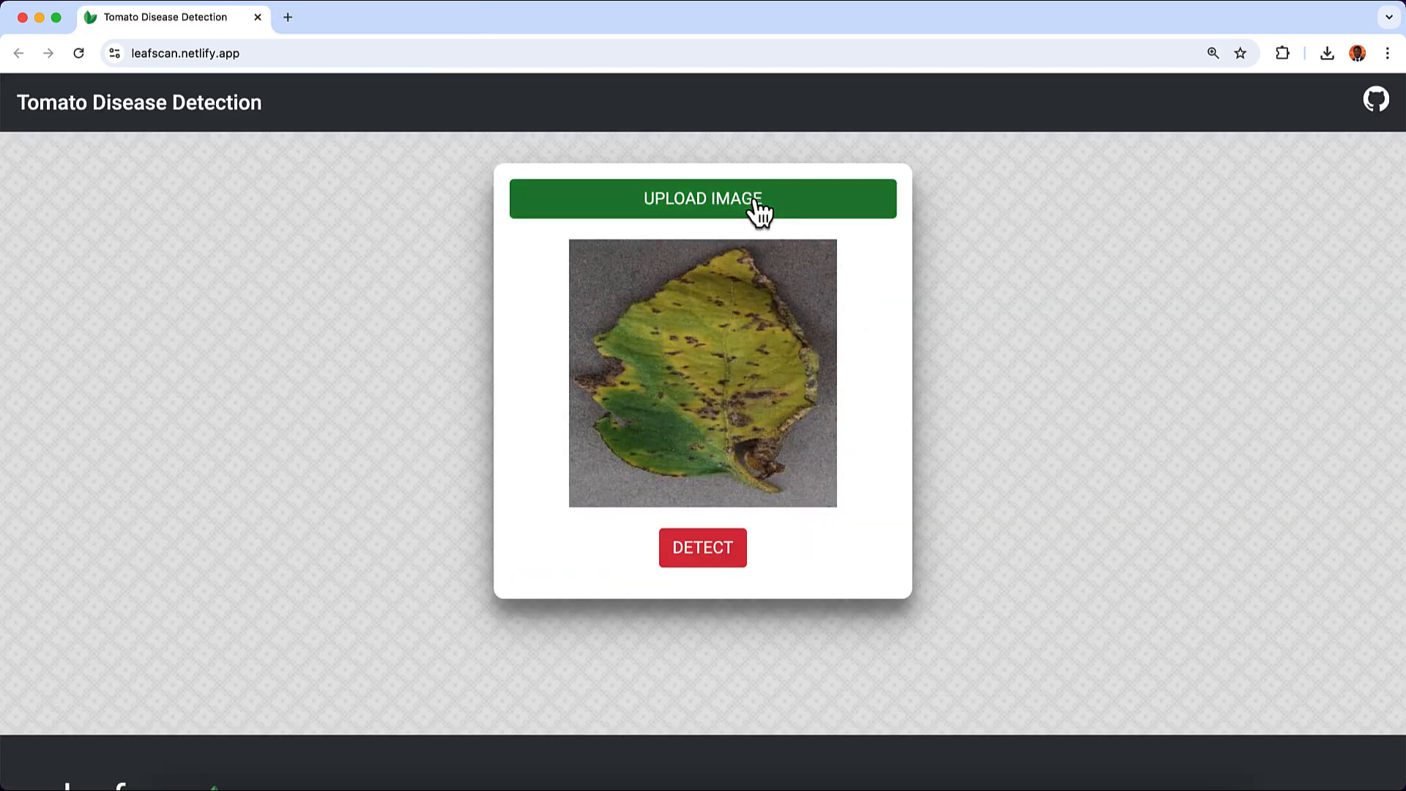
- Upload image4.JPG, a leaf with a large brown blotch, and start detection
left_click(704, 198)
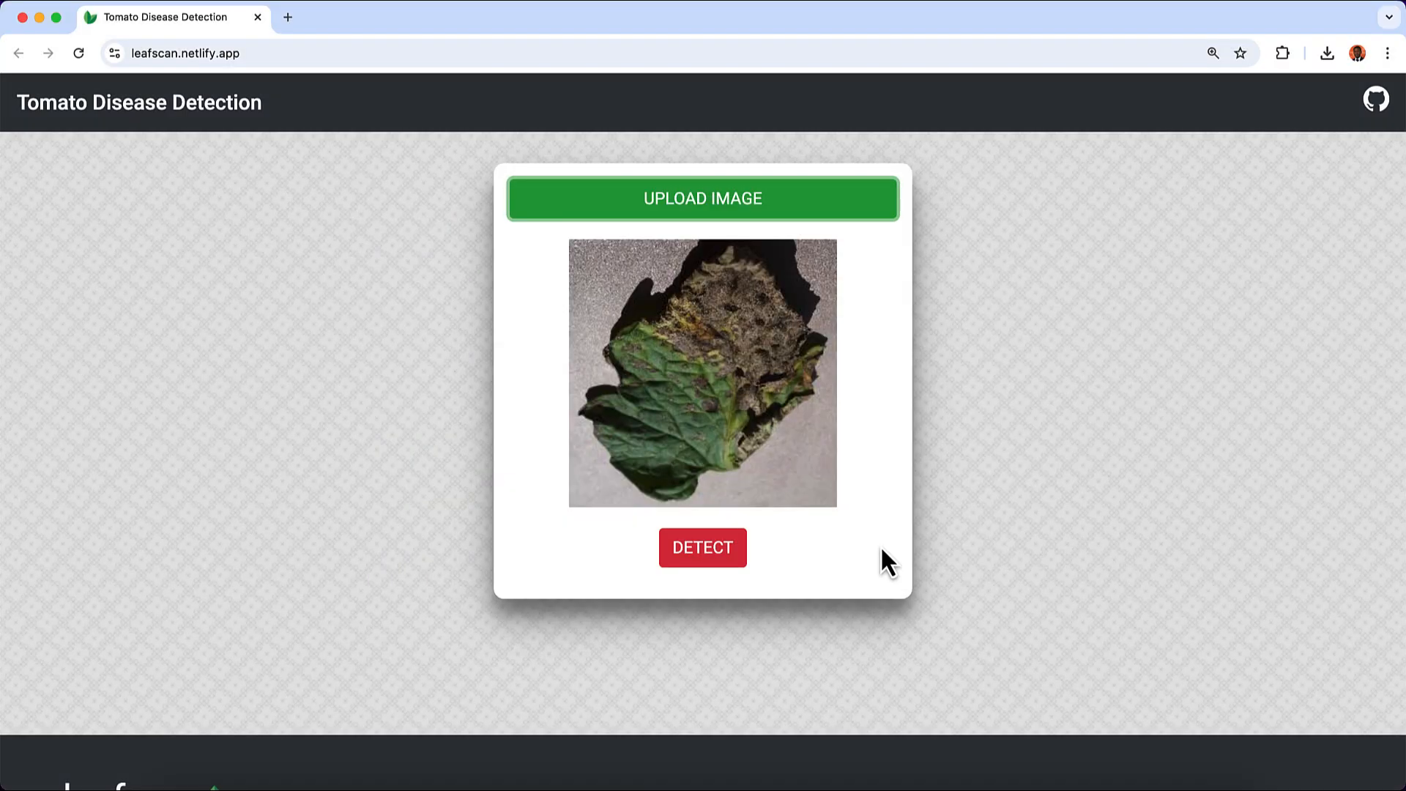
left_click(702, 547)
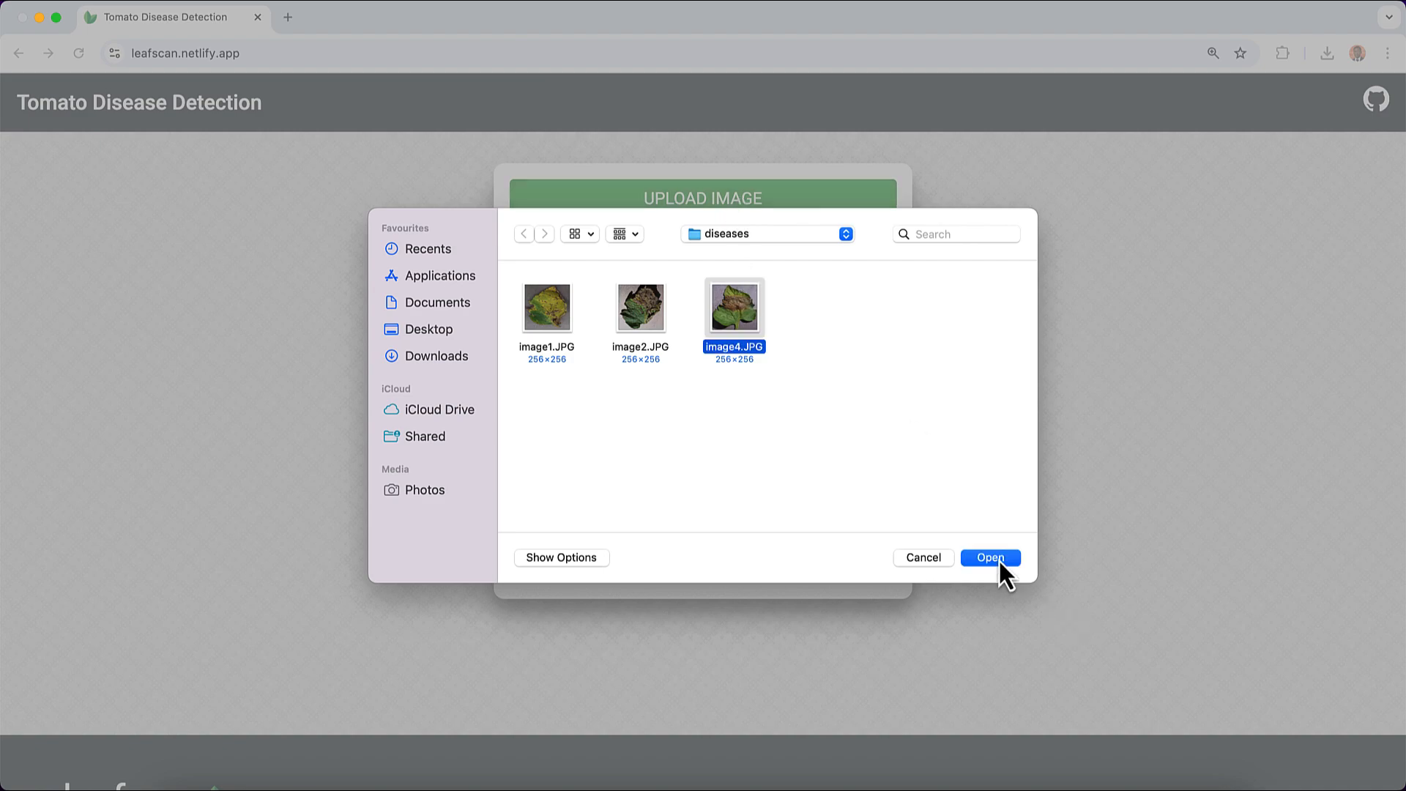
left_click(991, 557)
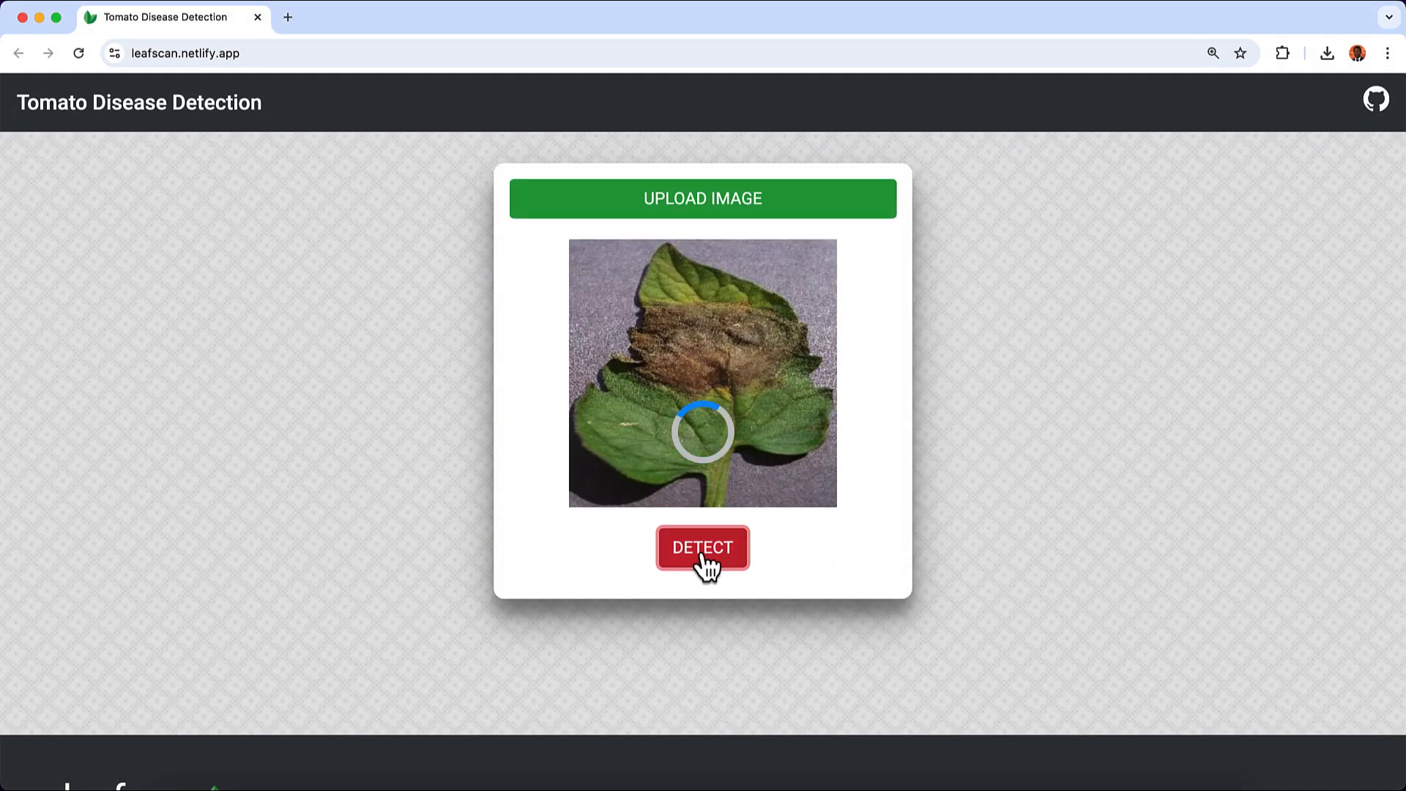